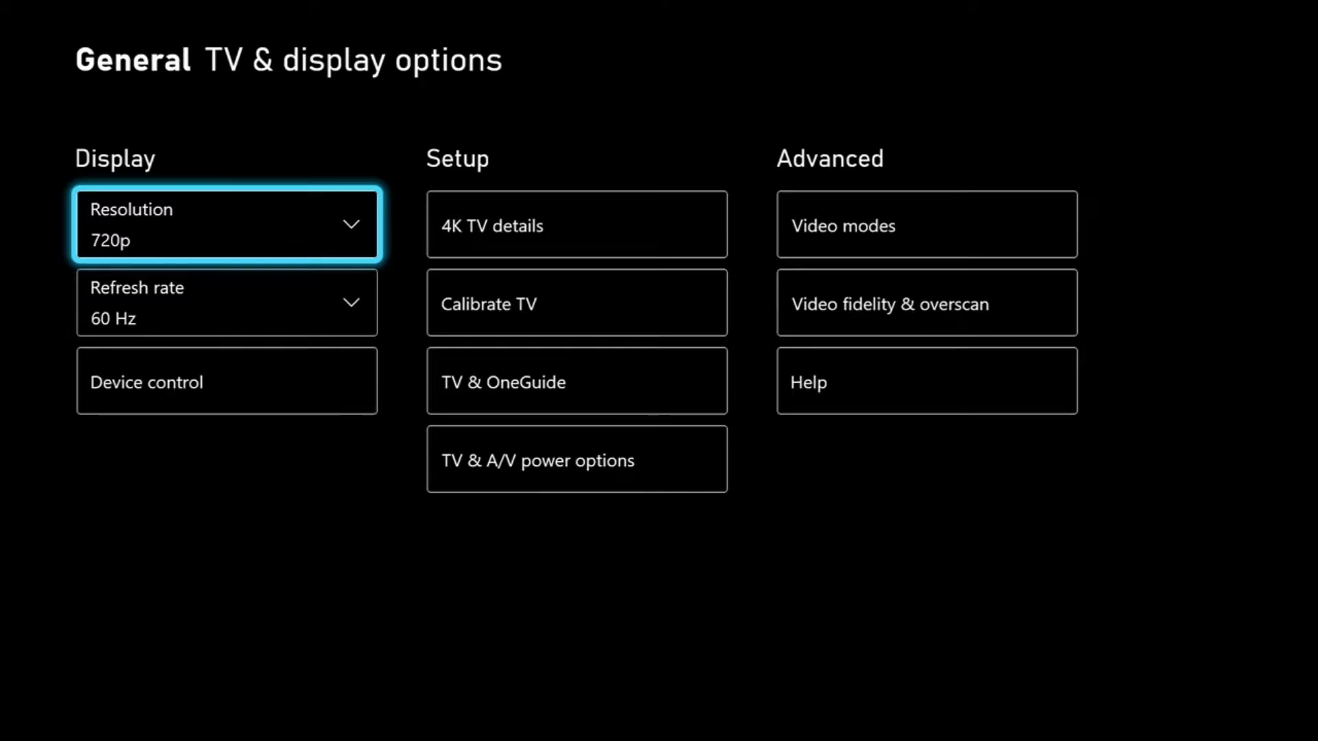
Step: Set the display refresh rate to 60 Hz
left_click(227, 302)
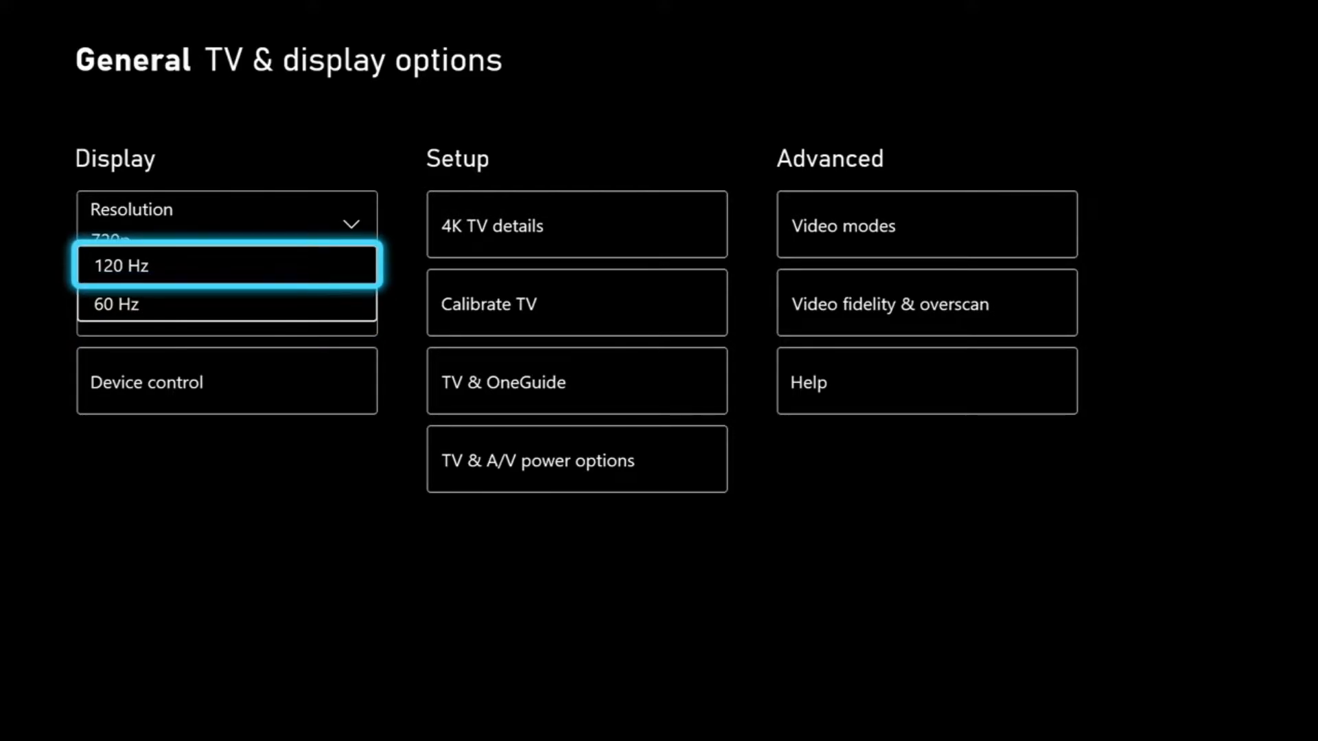
left_click(225, 305)
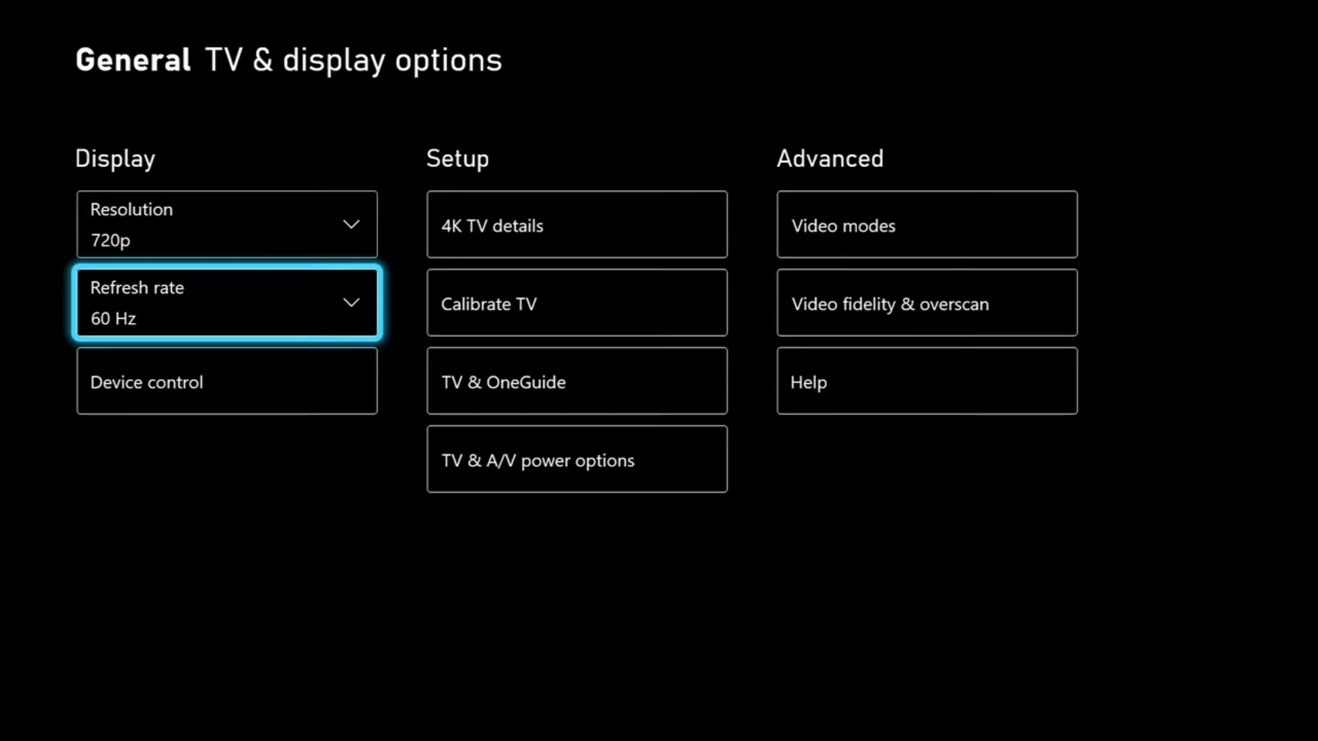
key("Up")
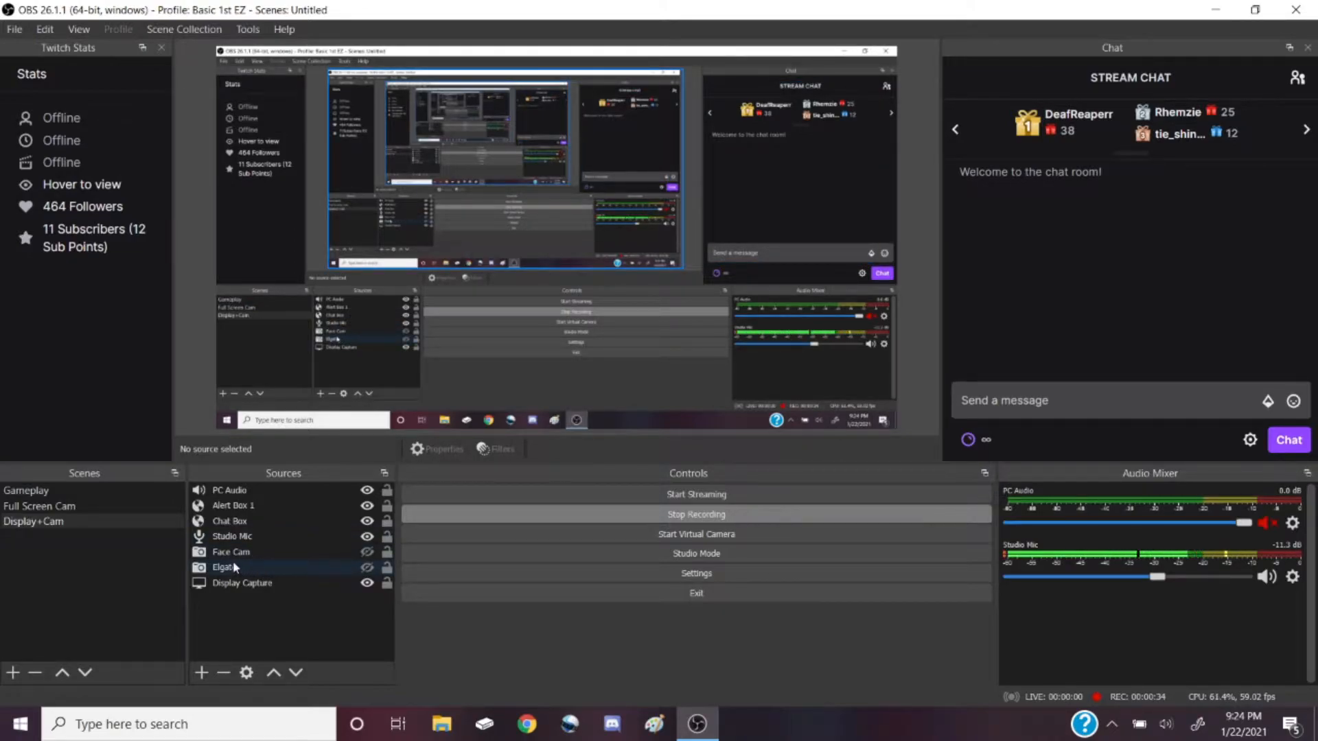
Step: Bring up the Elgato capture source's properties at the Resolution and FPS fields
left_click(223, 567)
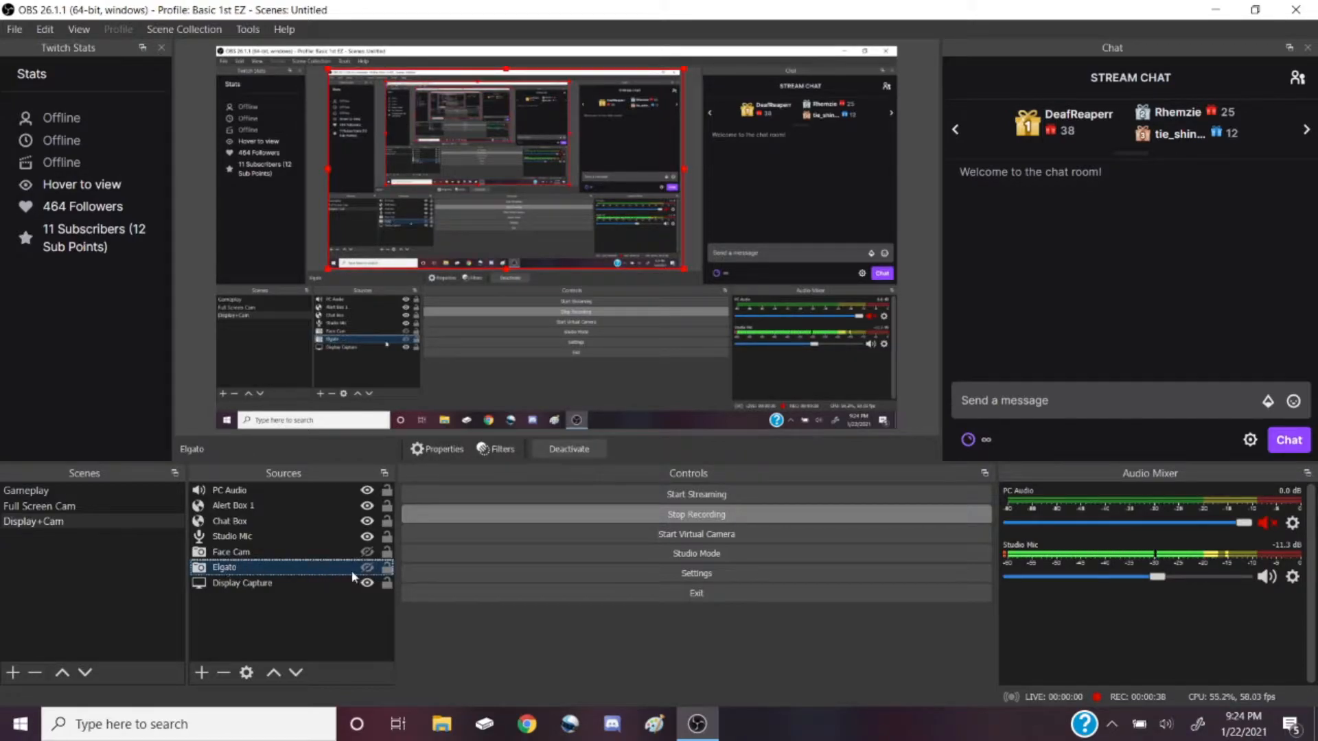
mouse_move(436, 447)
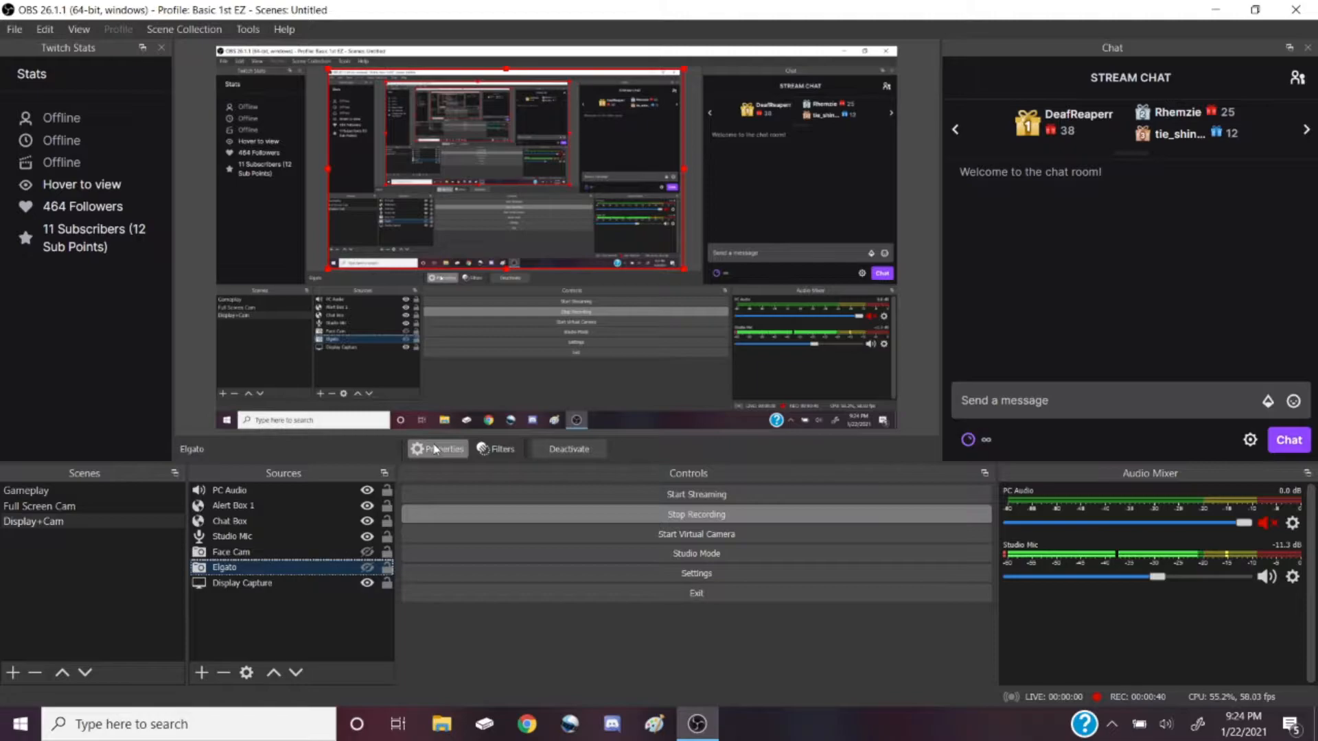
mouse_move(437, 447)
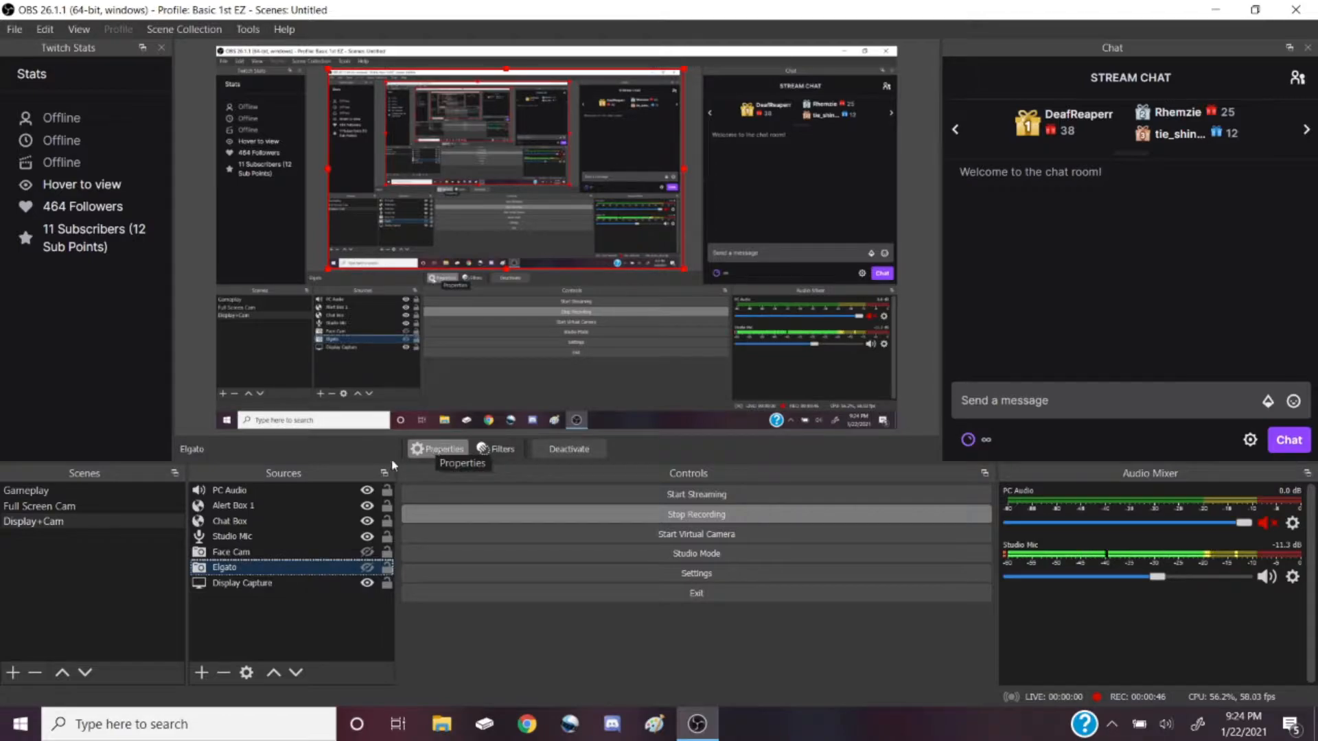
mouse_move(291, 471)
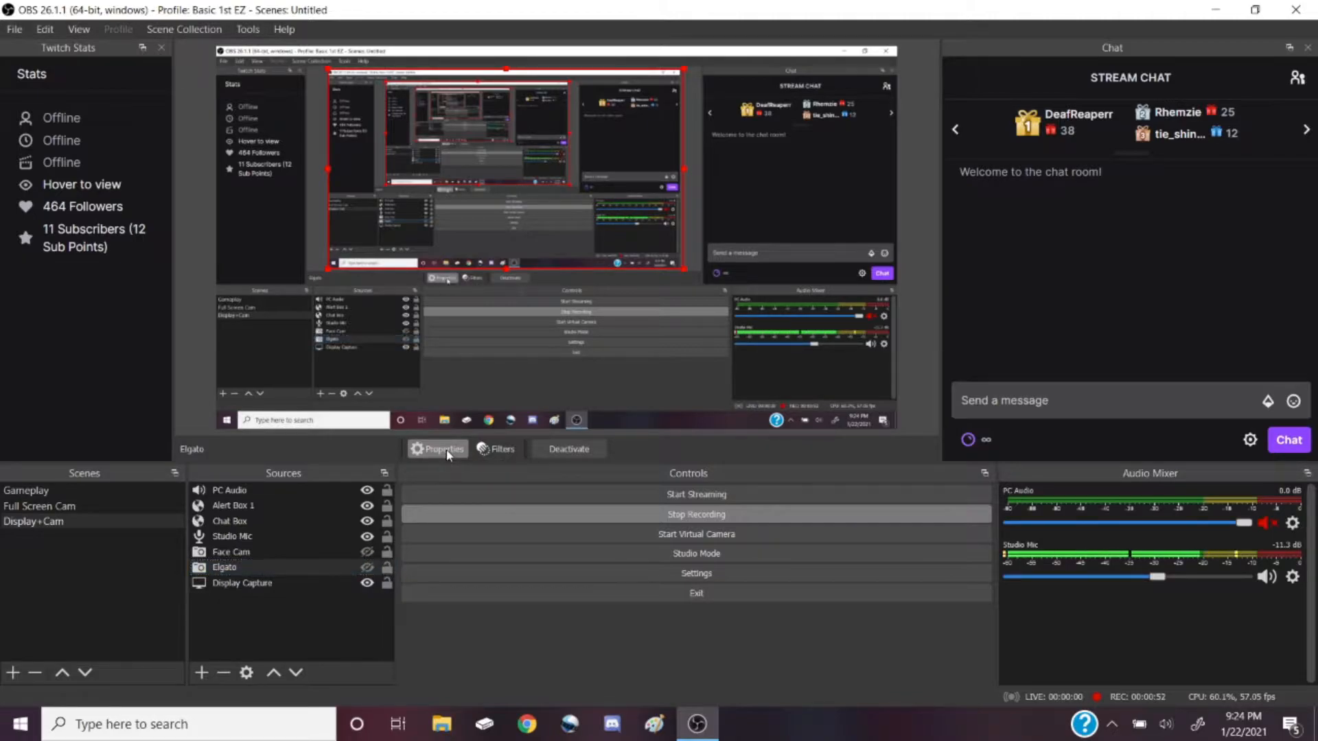
left_click(443, 448)
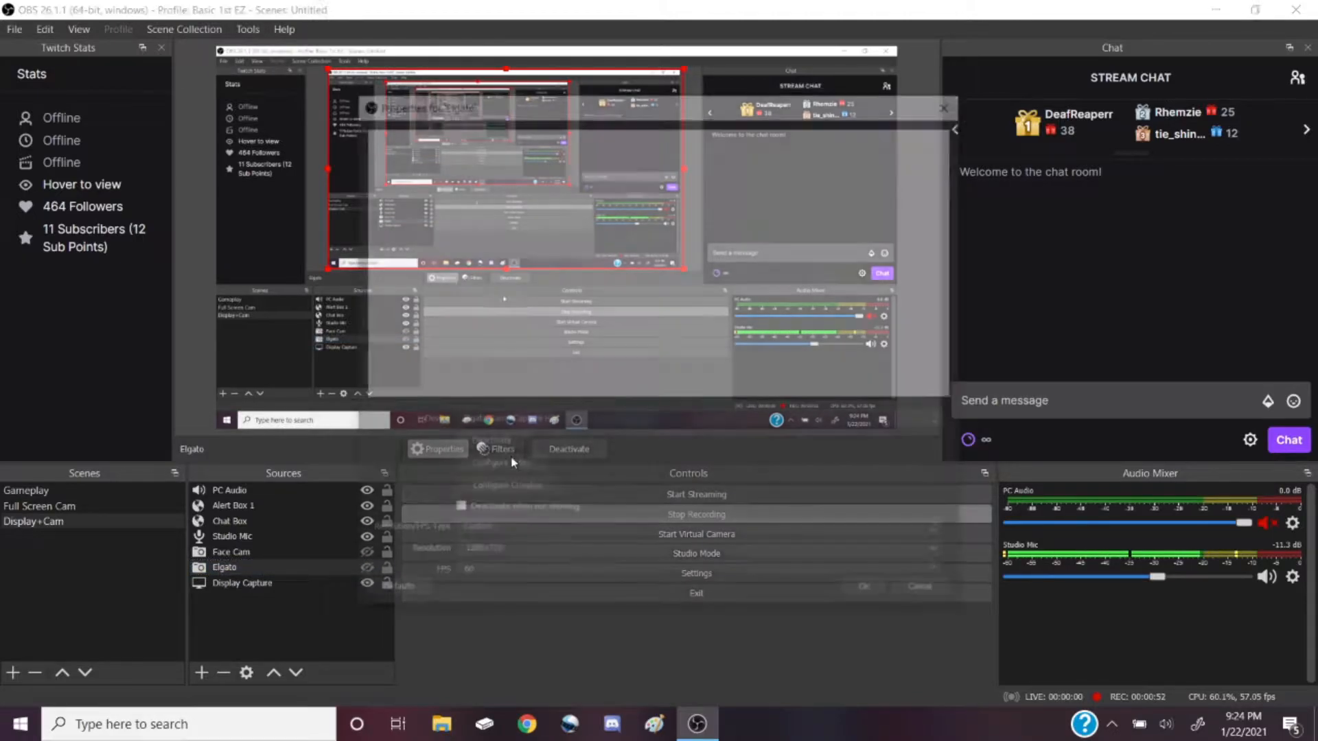
left_click(442, 449)
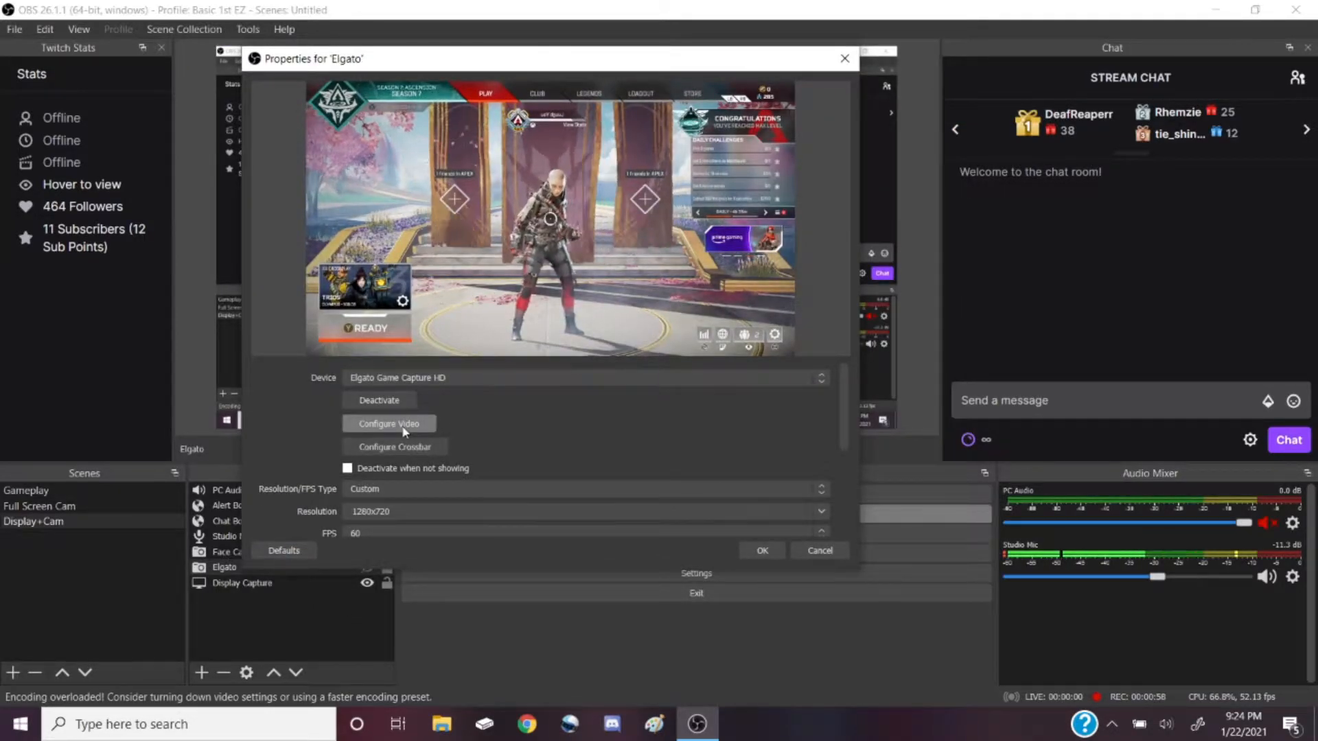
scroll("down", 3)
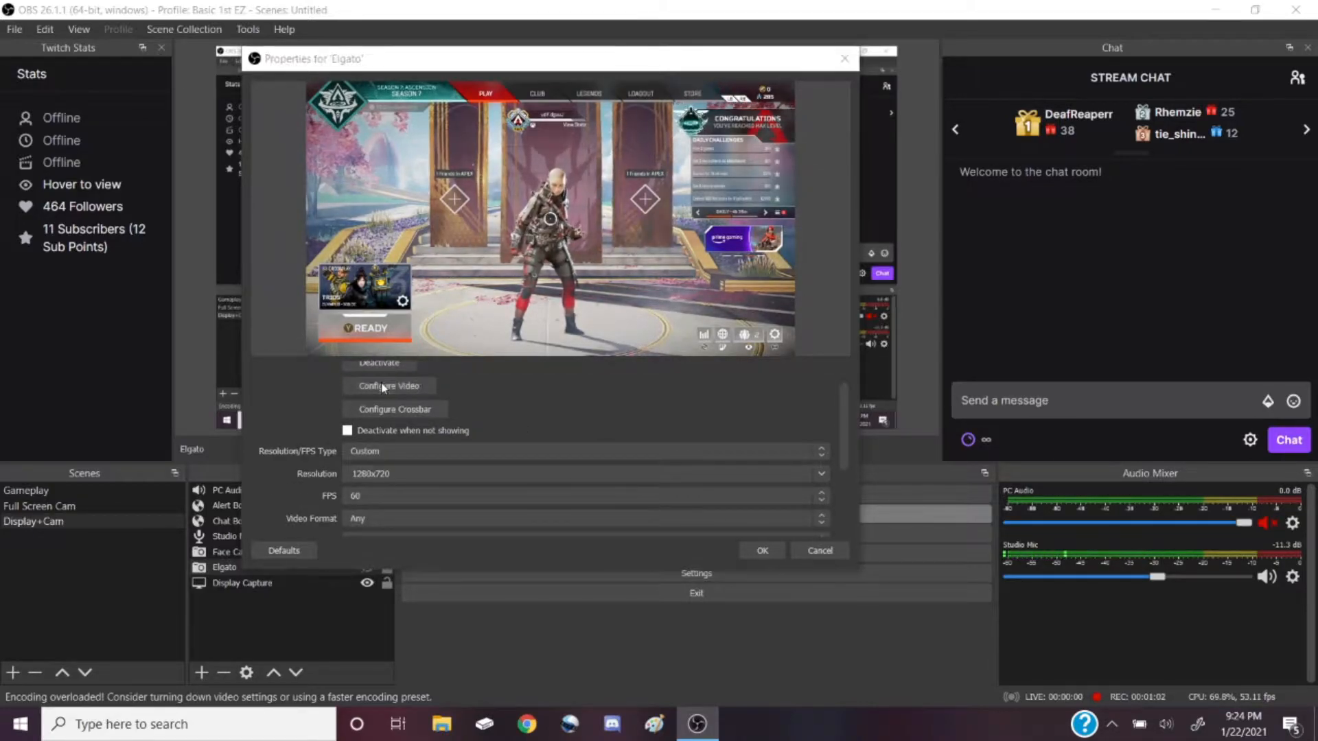
Step: In the Elgato capture card's video configuration, keep the profile at HD 720 with 60 fps allowed
left_click(387, 386)
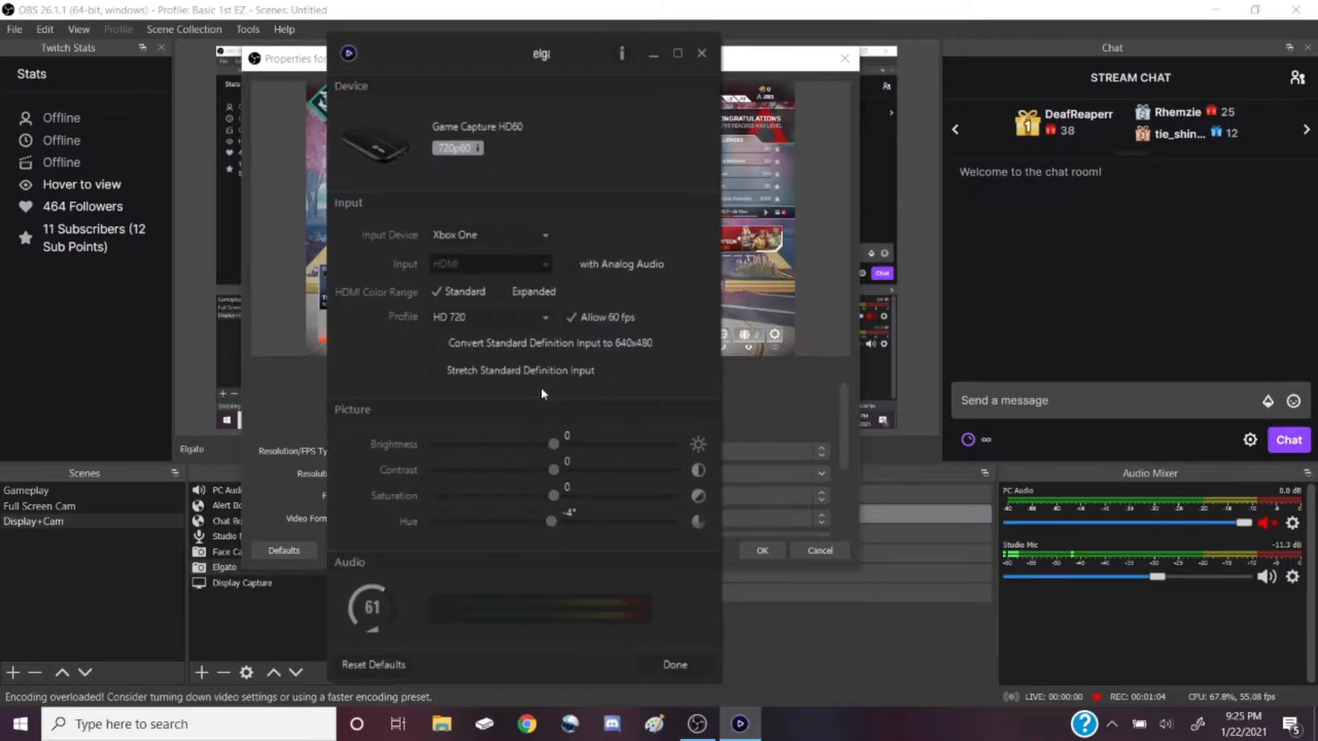
mouse_move(585, 343)
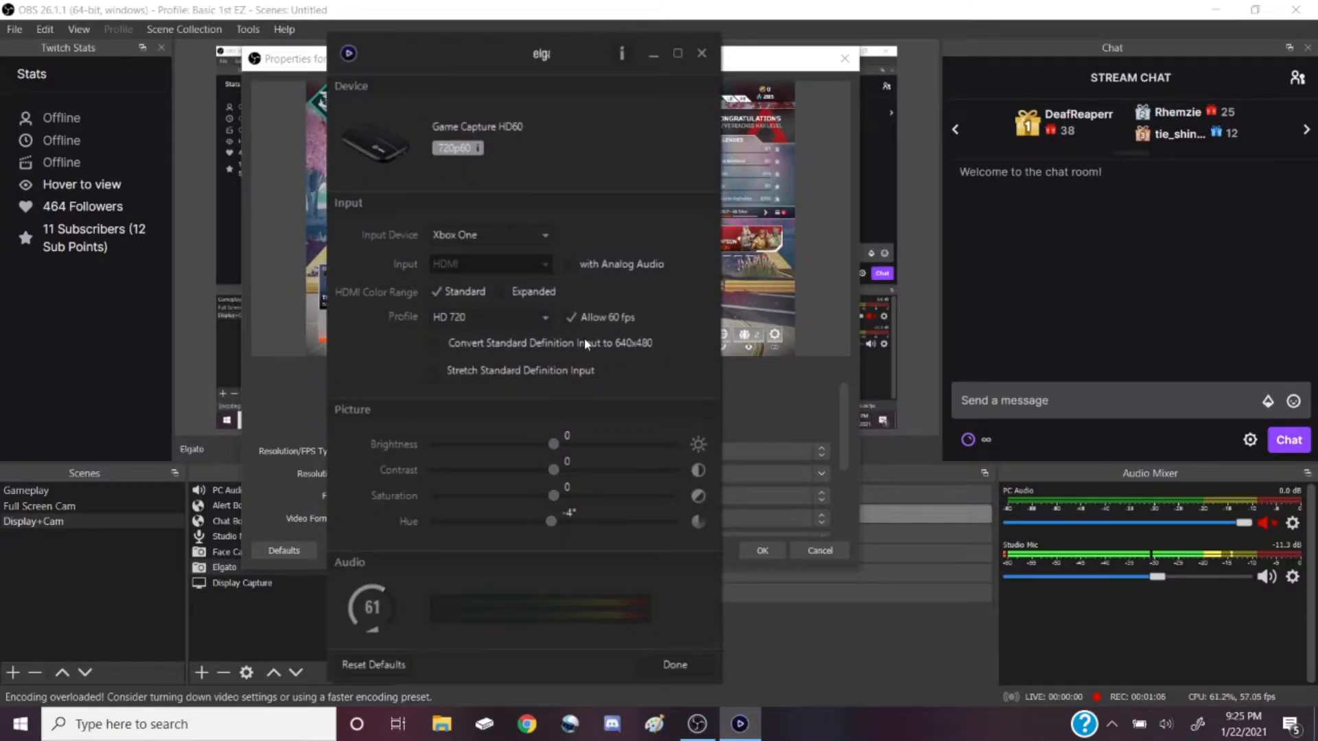
mouse_move(508, 205)
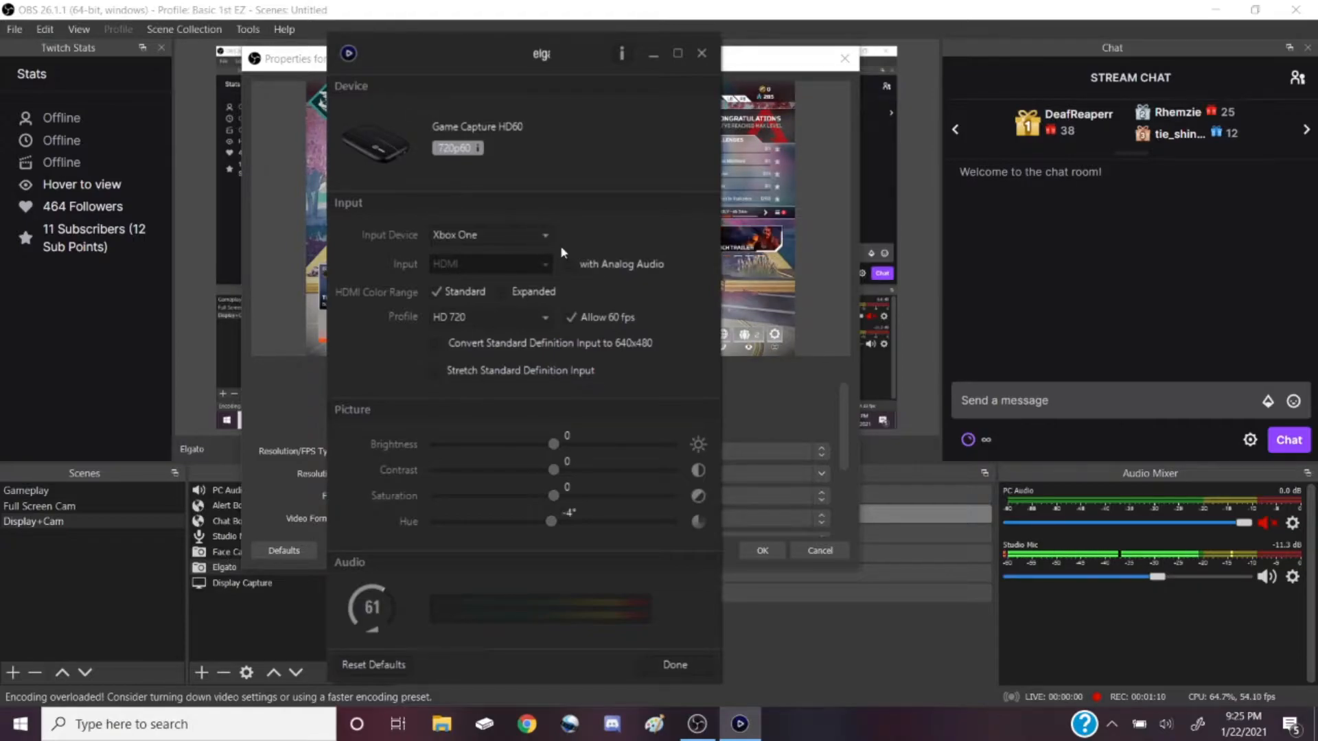
mouse_move(495, 274)
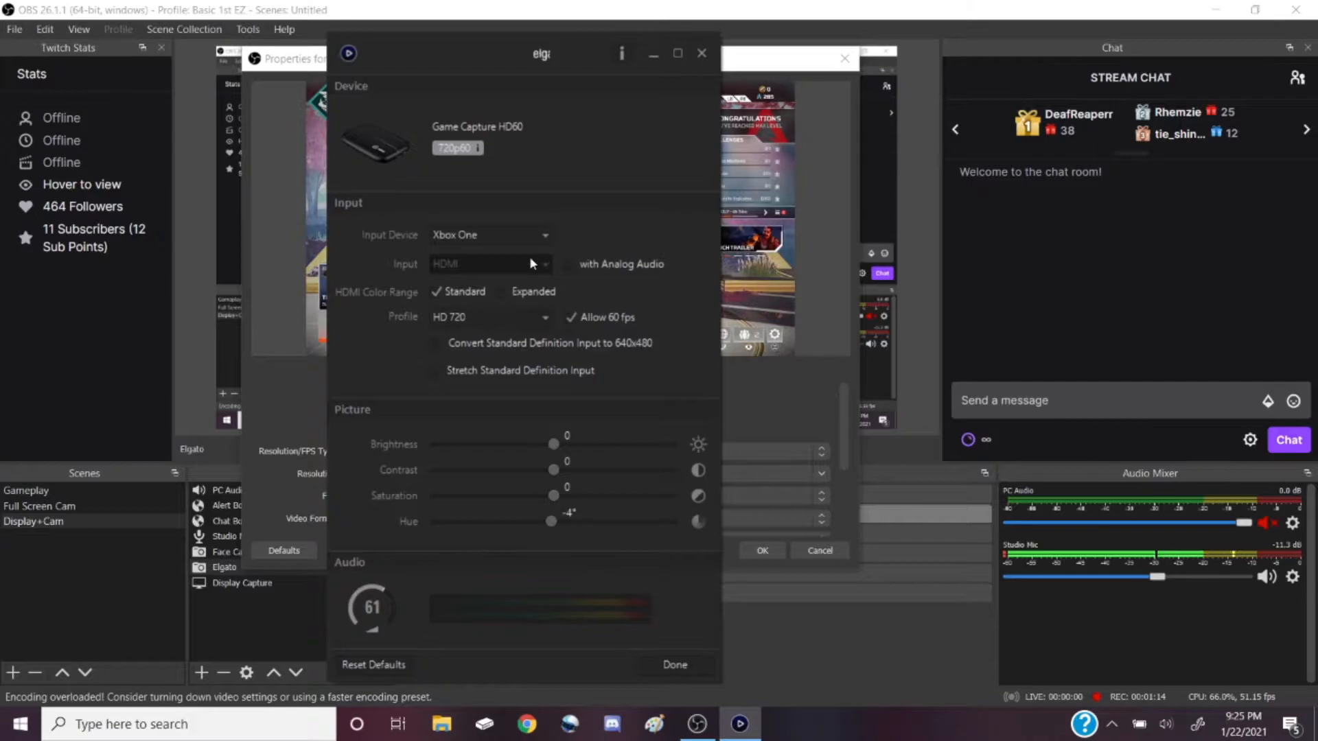
mouse_move(550, 273)
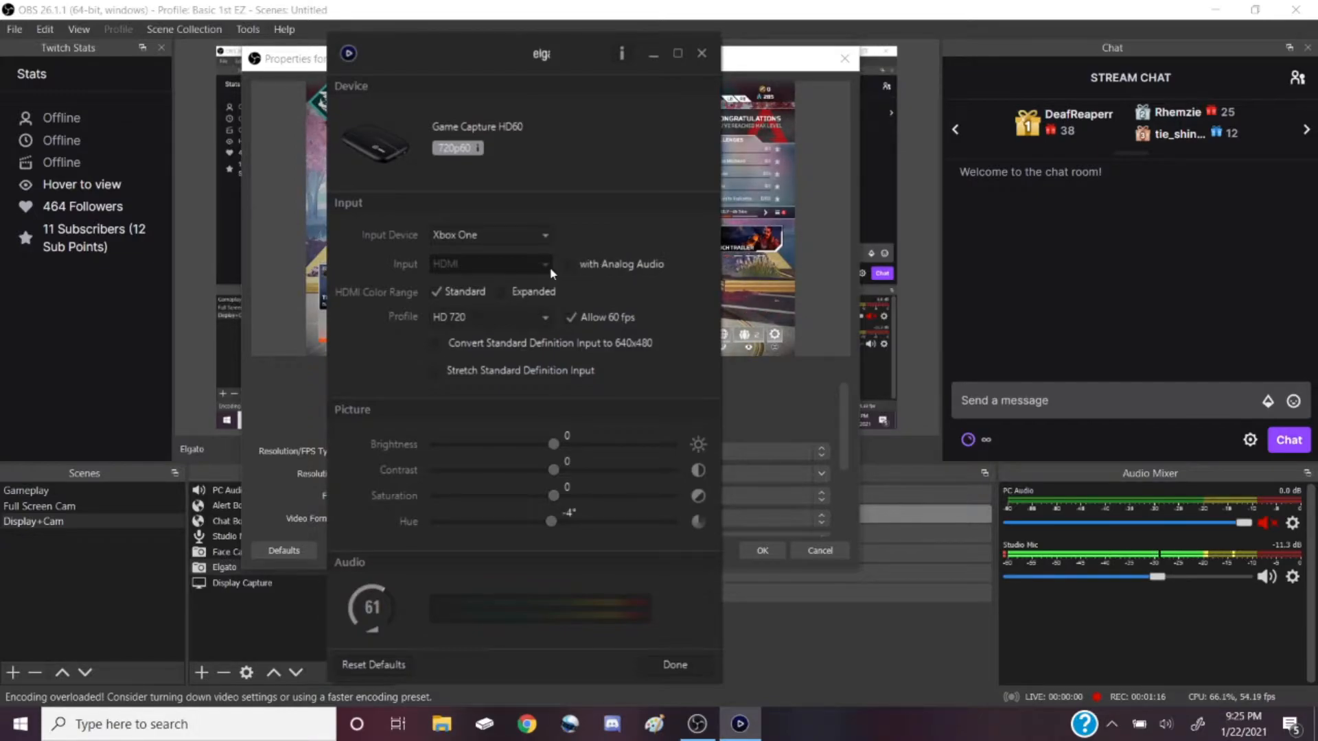
mouse_move(443, 300)
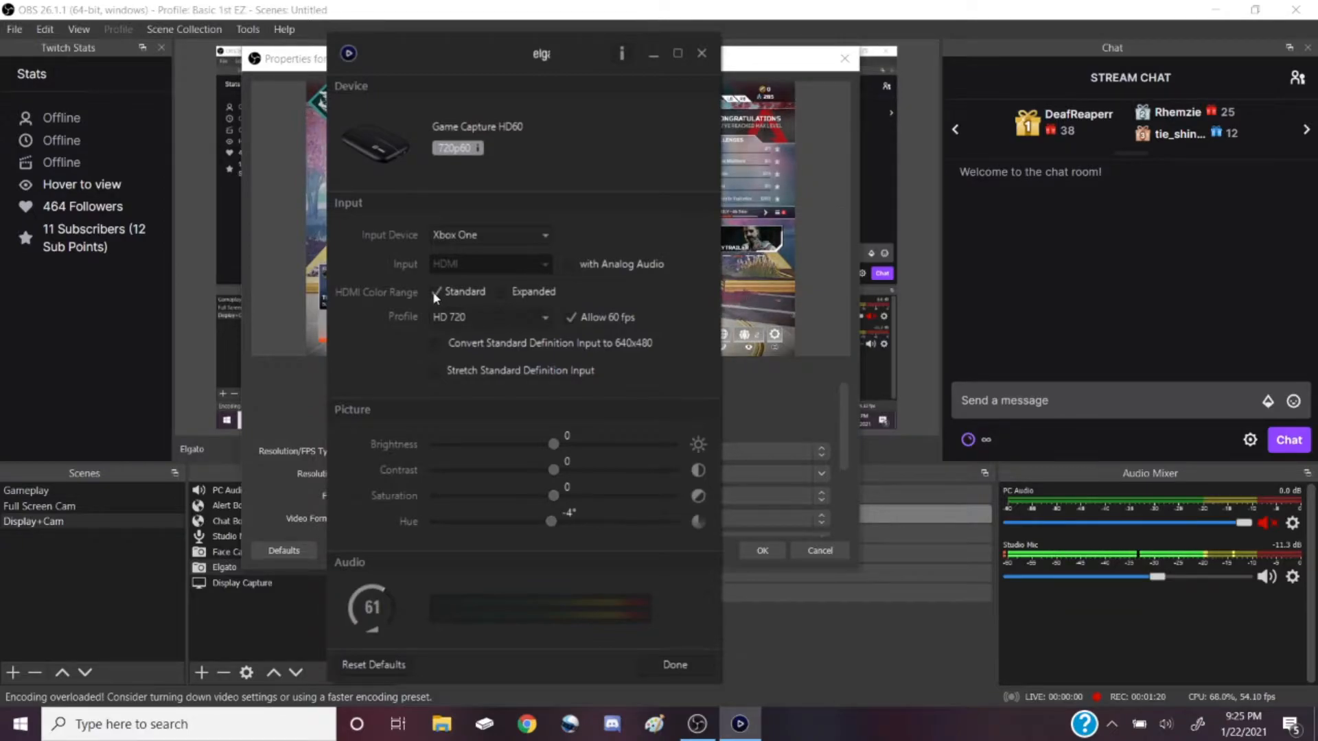
mouse_move(380, 284)
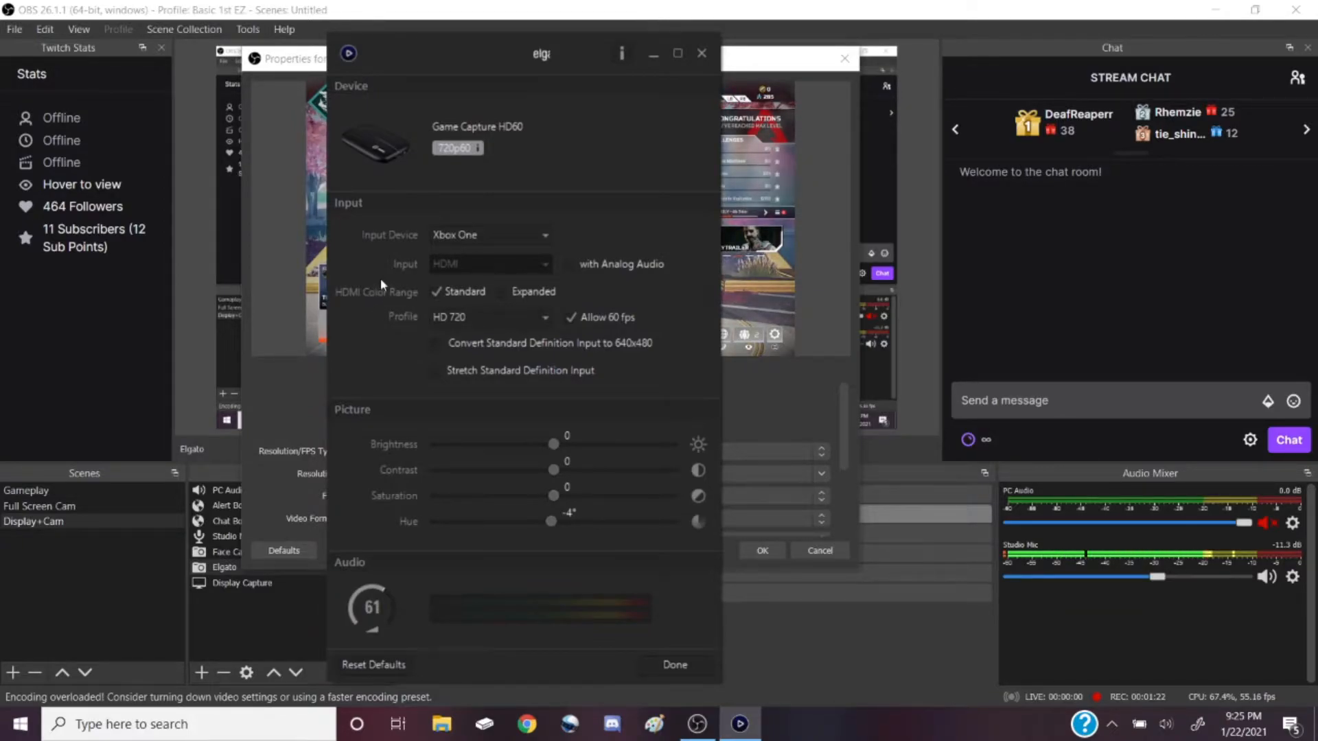
mouse_move(361, 245)
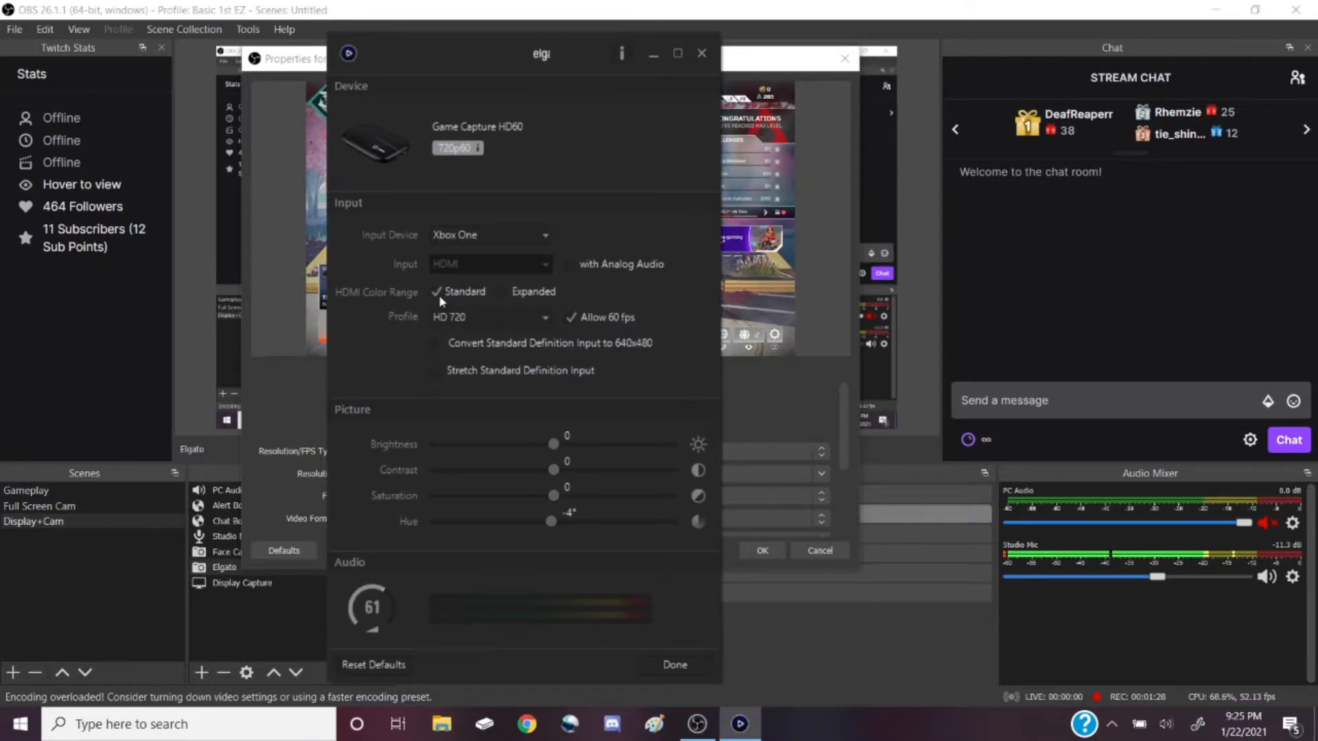
mouse_move(426, 321)
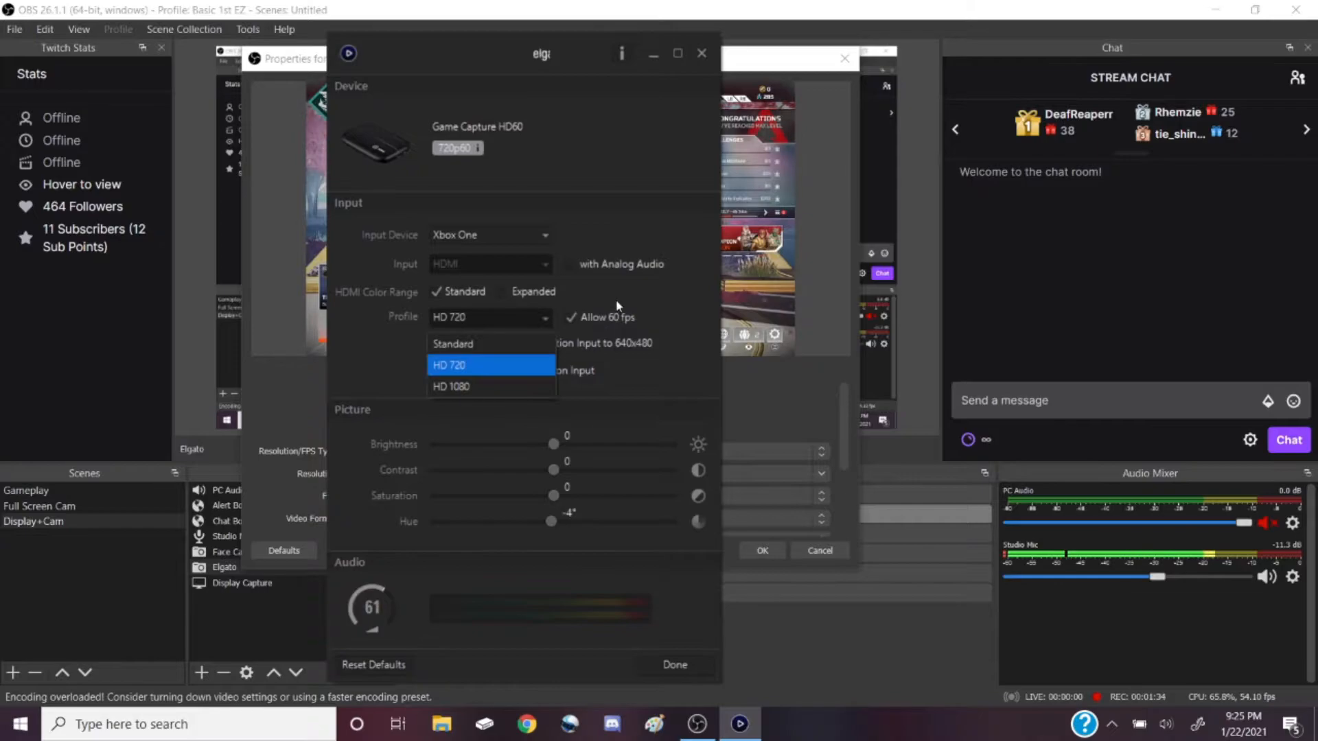
mouse_move(368, 346)
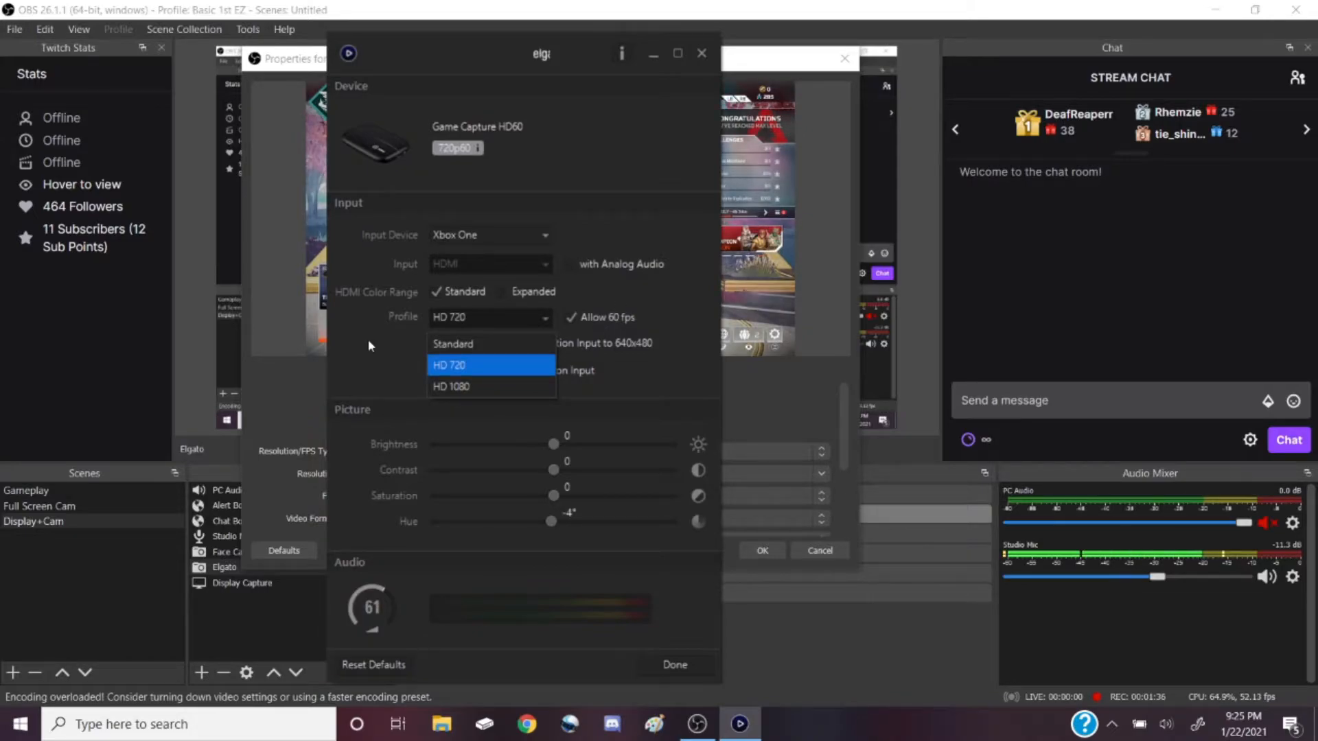
mouse_move(359, 270)
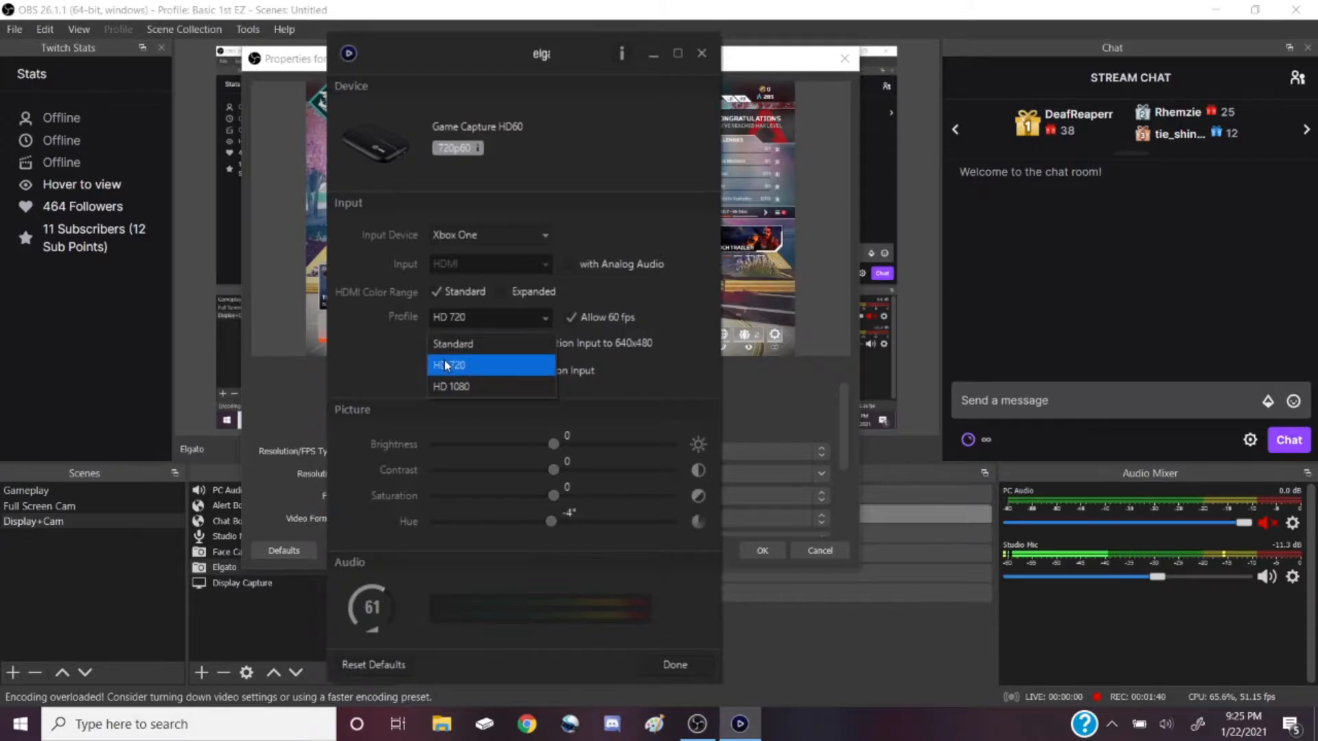
left_click(450, 365)
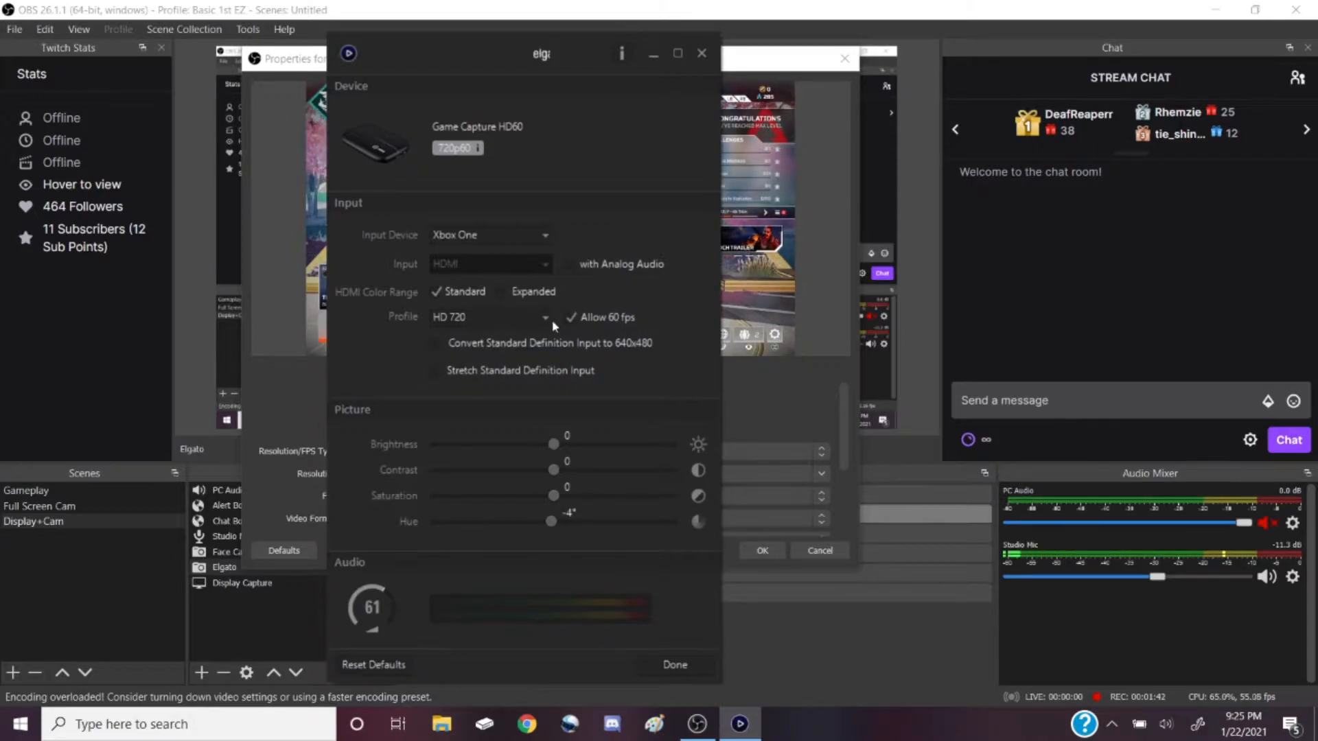
left_click(545, 317)
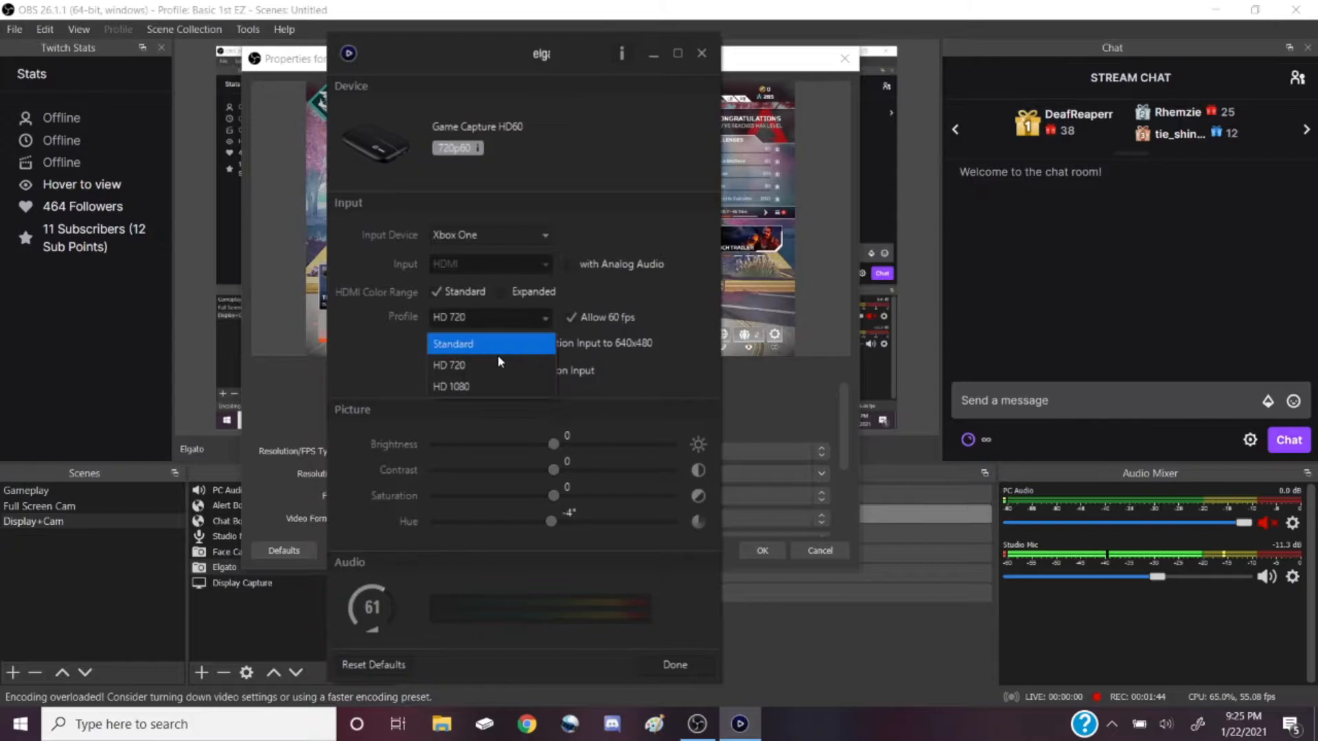
mouse_move(454, 386)
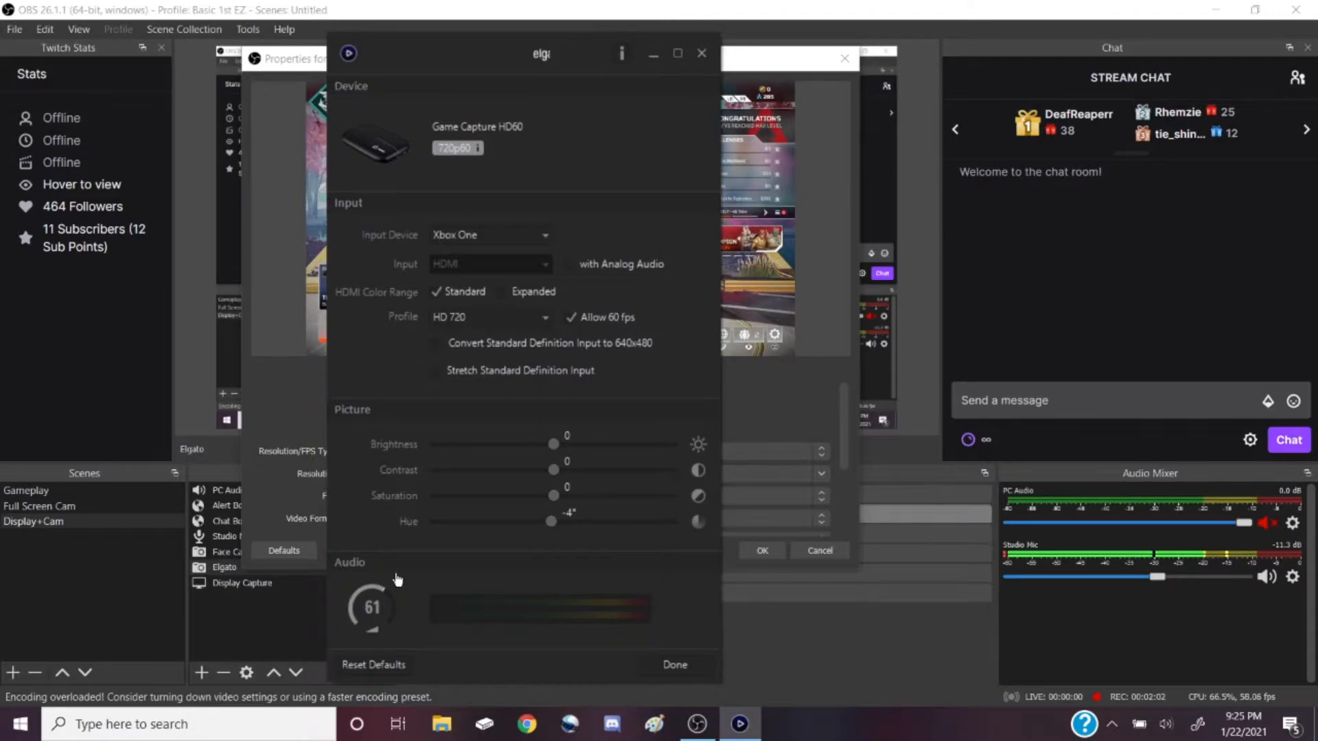
mouse_move(656, 646)
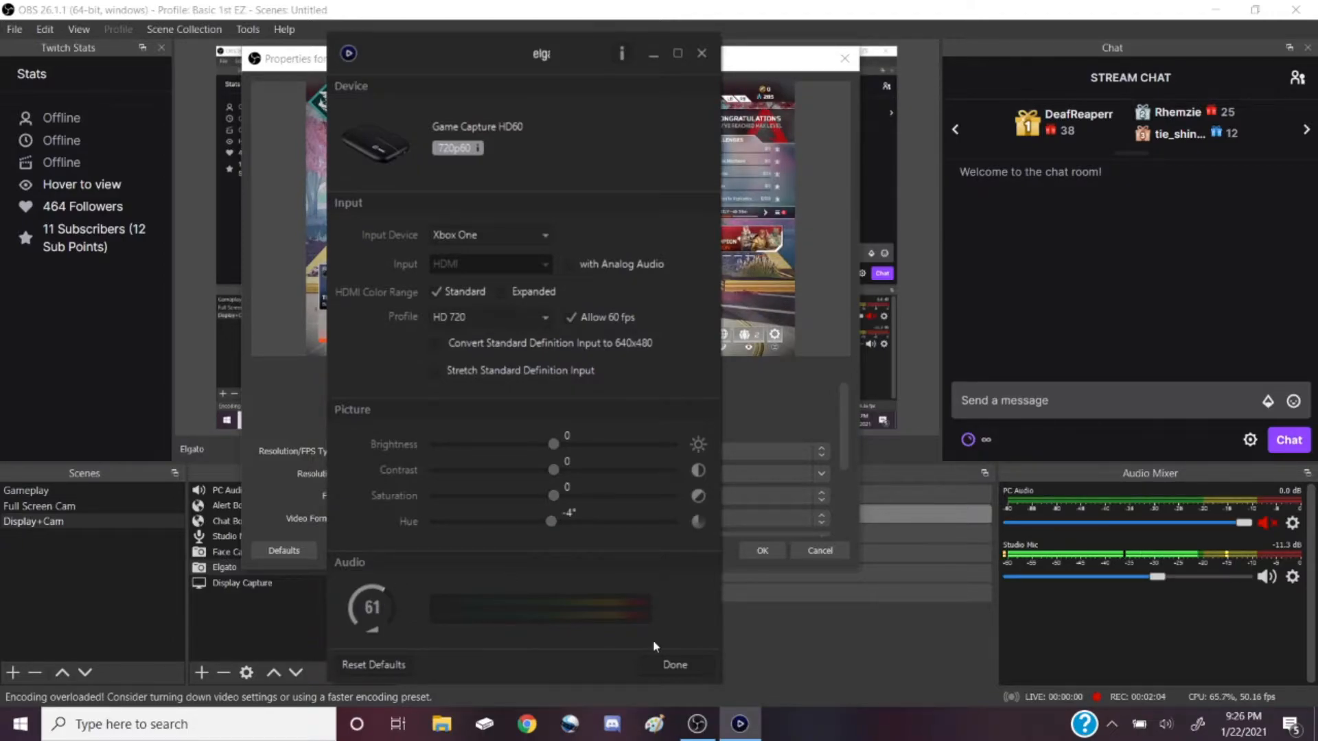
mouse_move(595, 202)
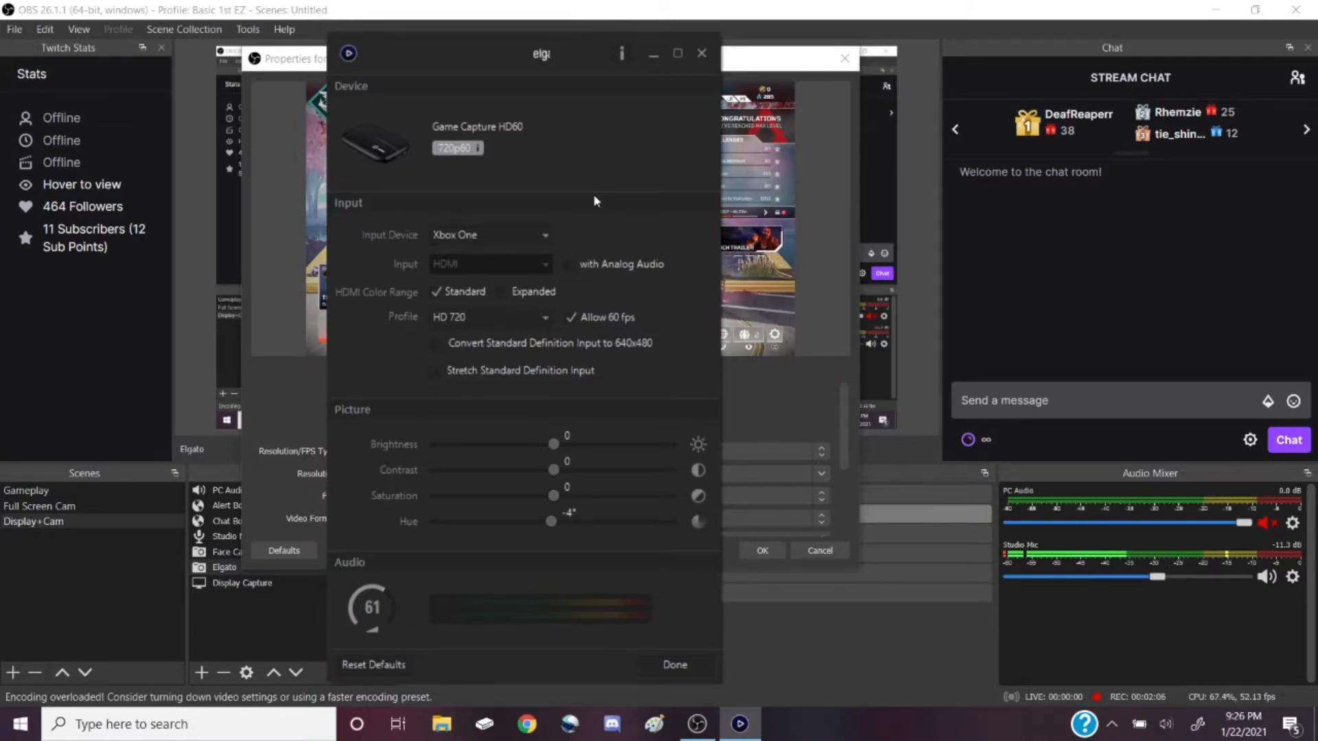
mouse_move(664, 683)
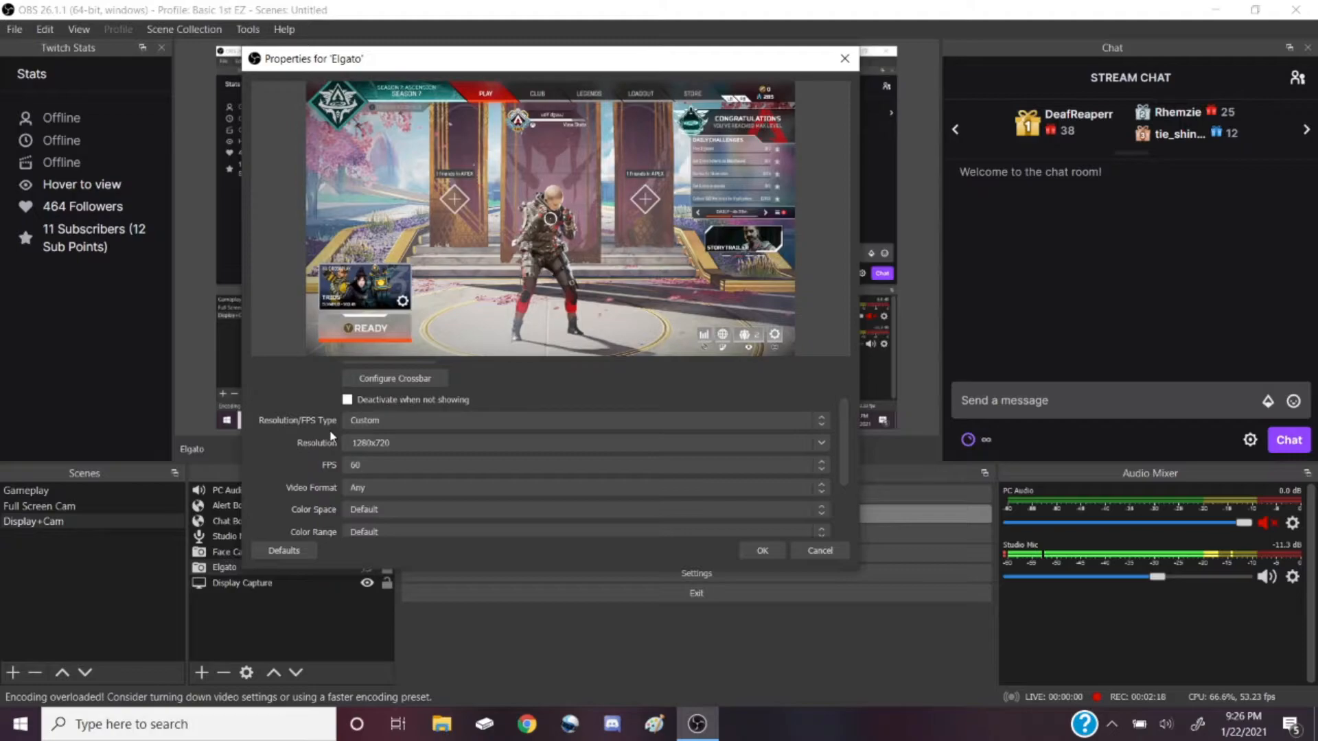
Step: Review the Elgato source's custom 1280x720 resolution at 60 FPS
scroll("down", 3)
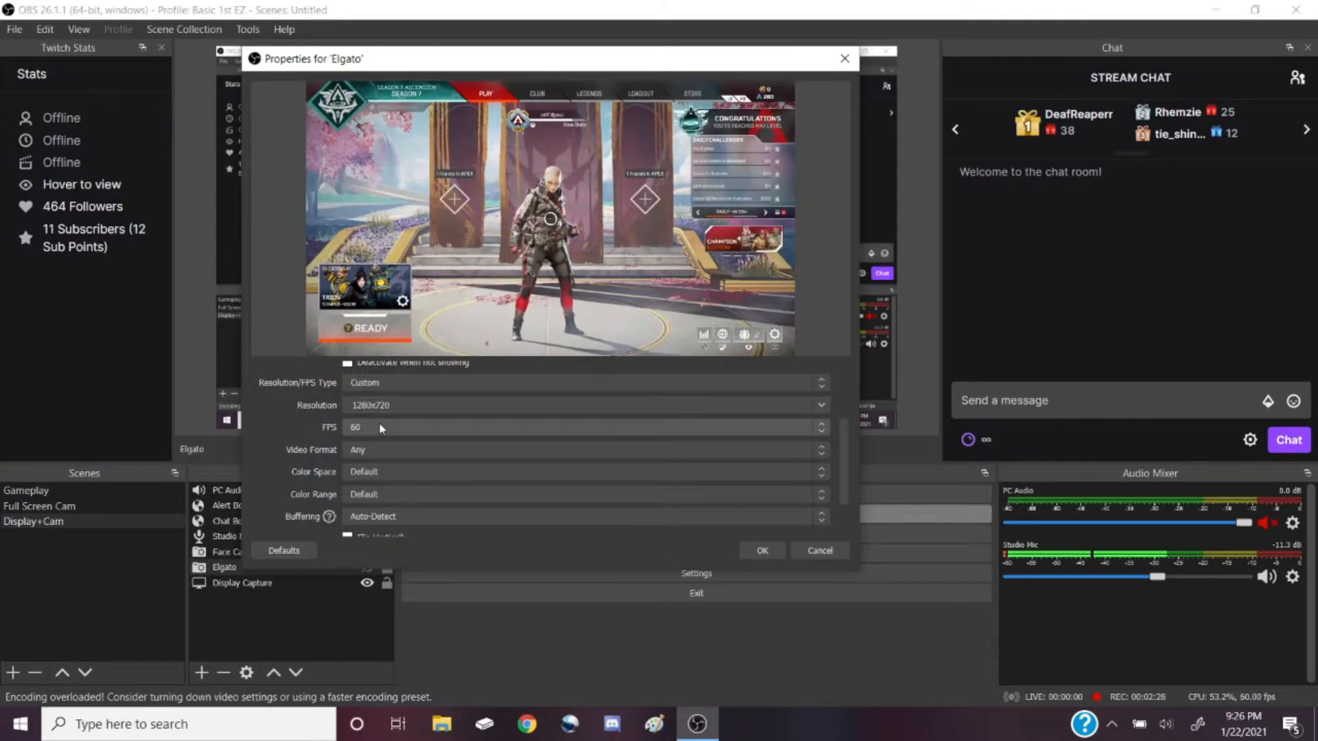
scroll("down", 3)
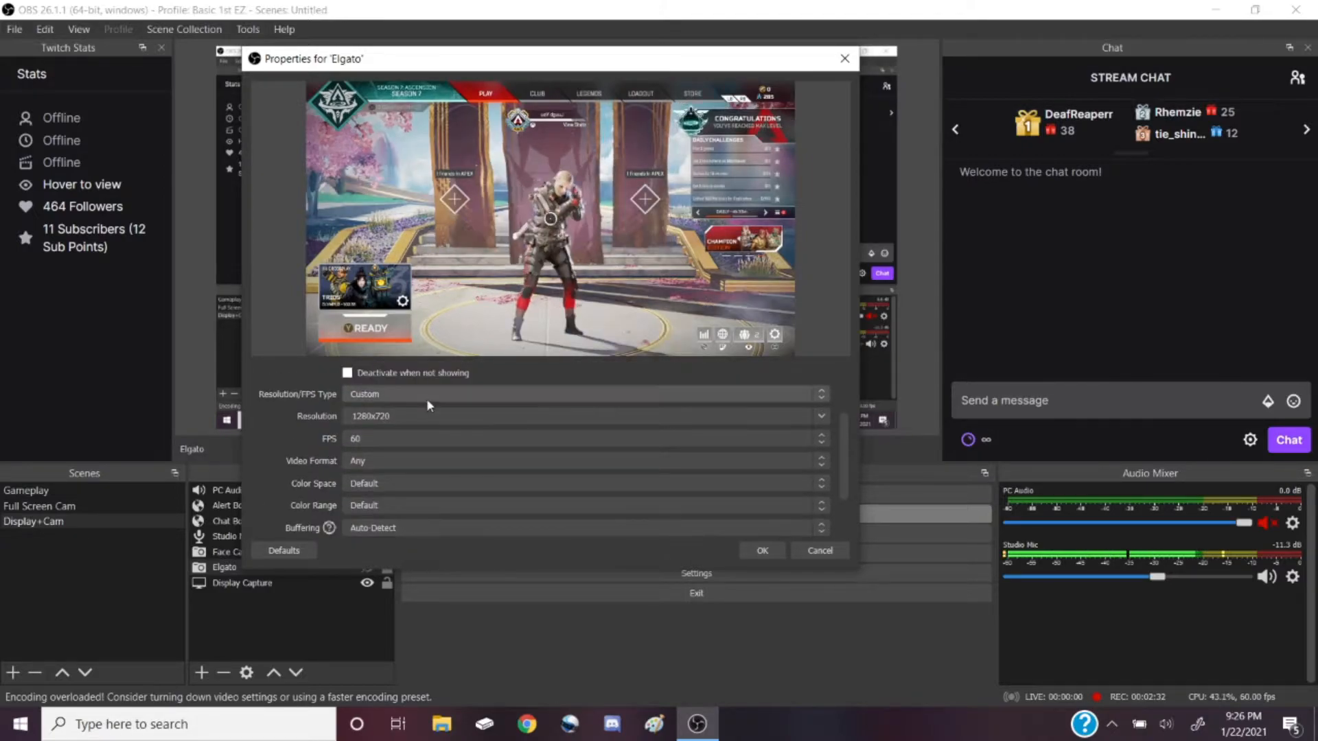
mouse_move(728, 692)
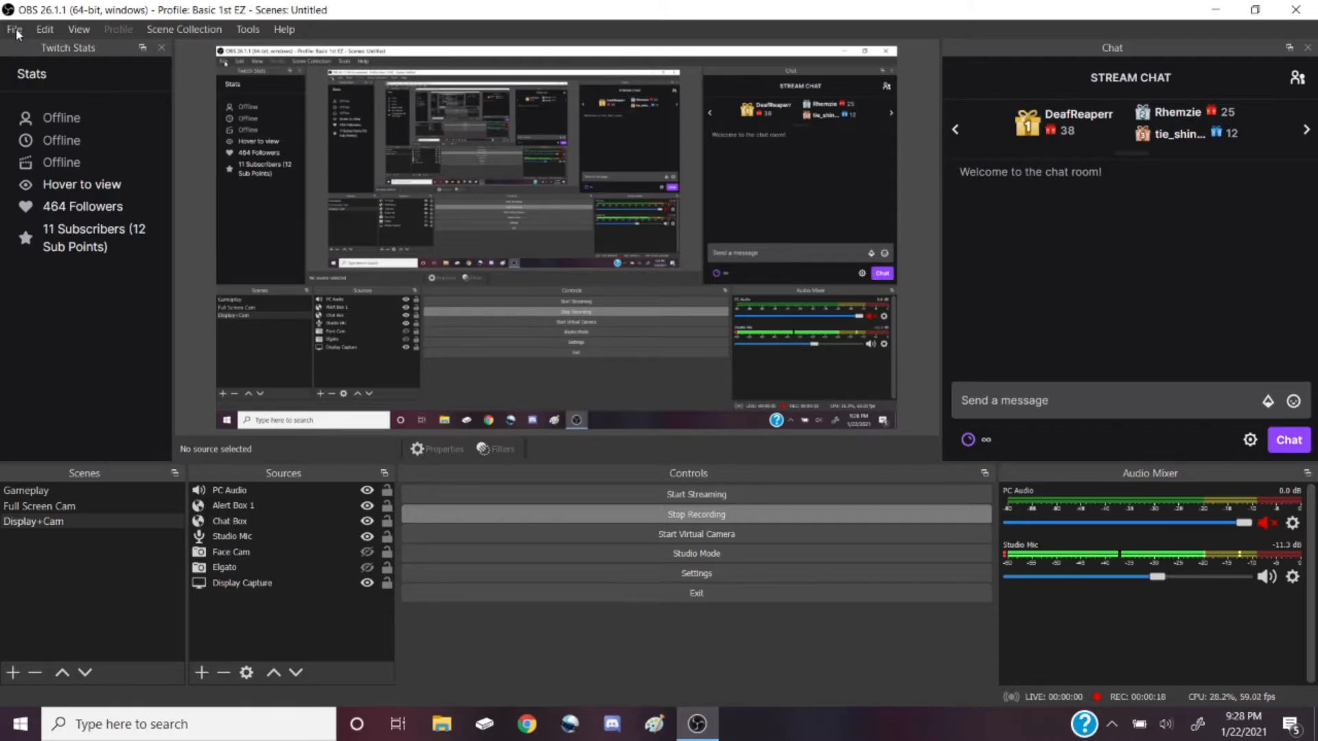
Step: Go through OBS Settings General page and on to the Stream page showing Twitch
left_click(13, 29)
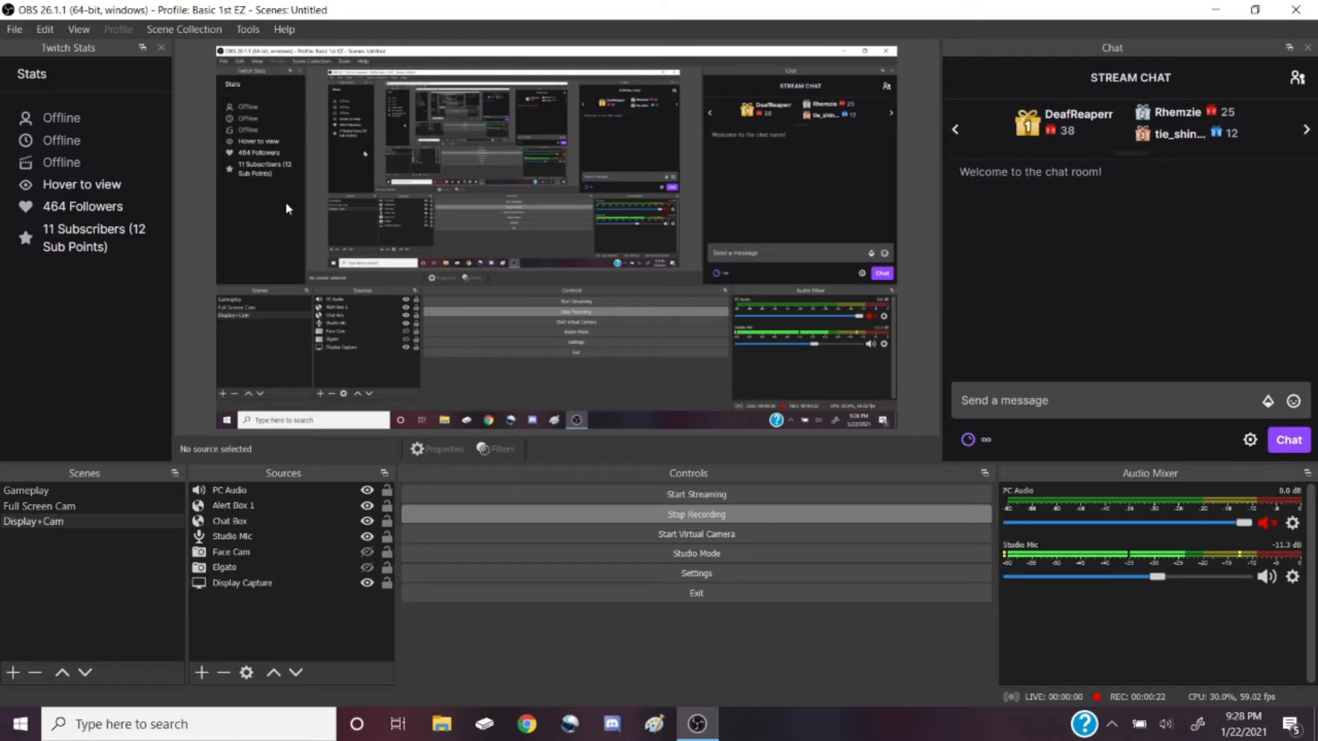
mouse_move(91, 261)
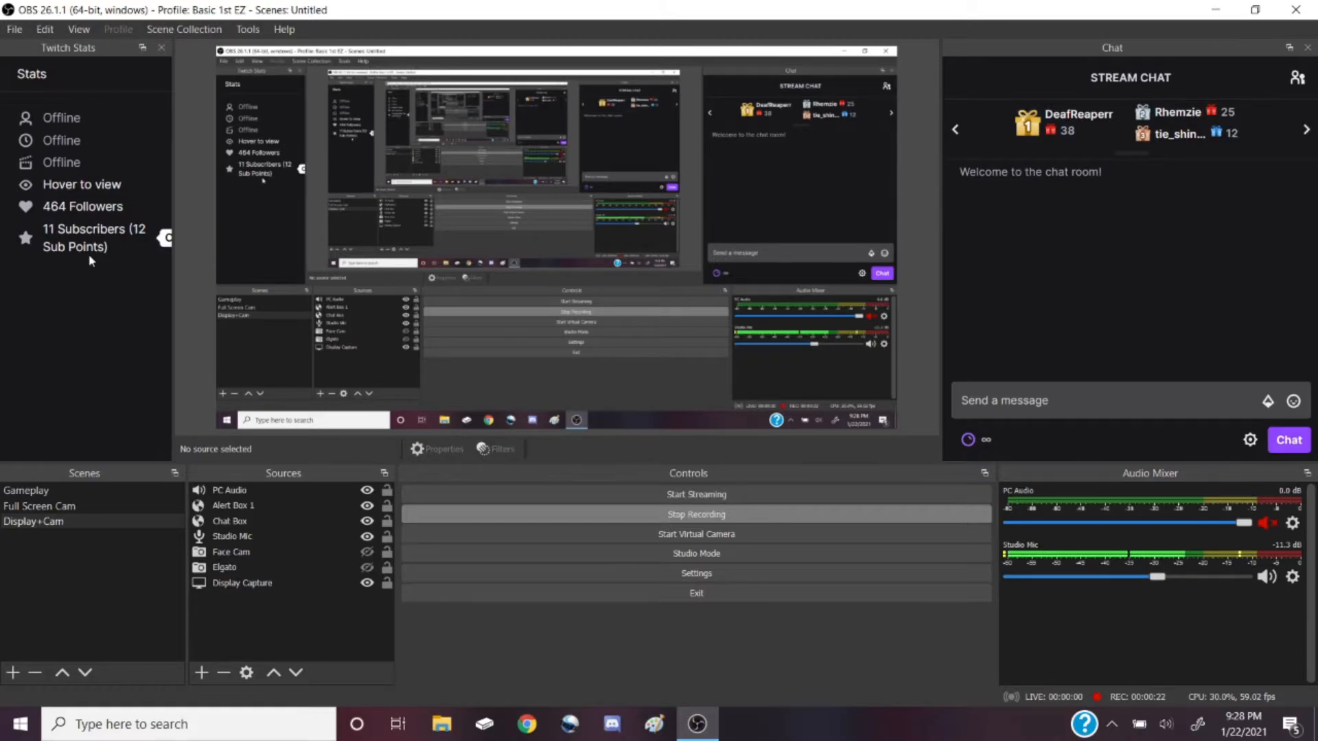
left_click(695, 573)
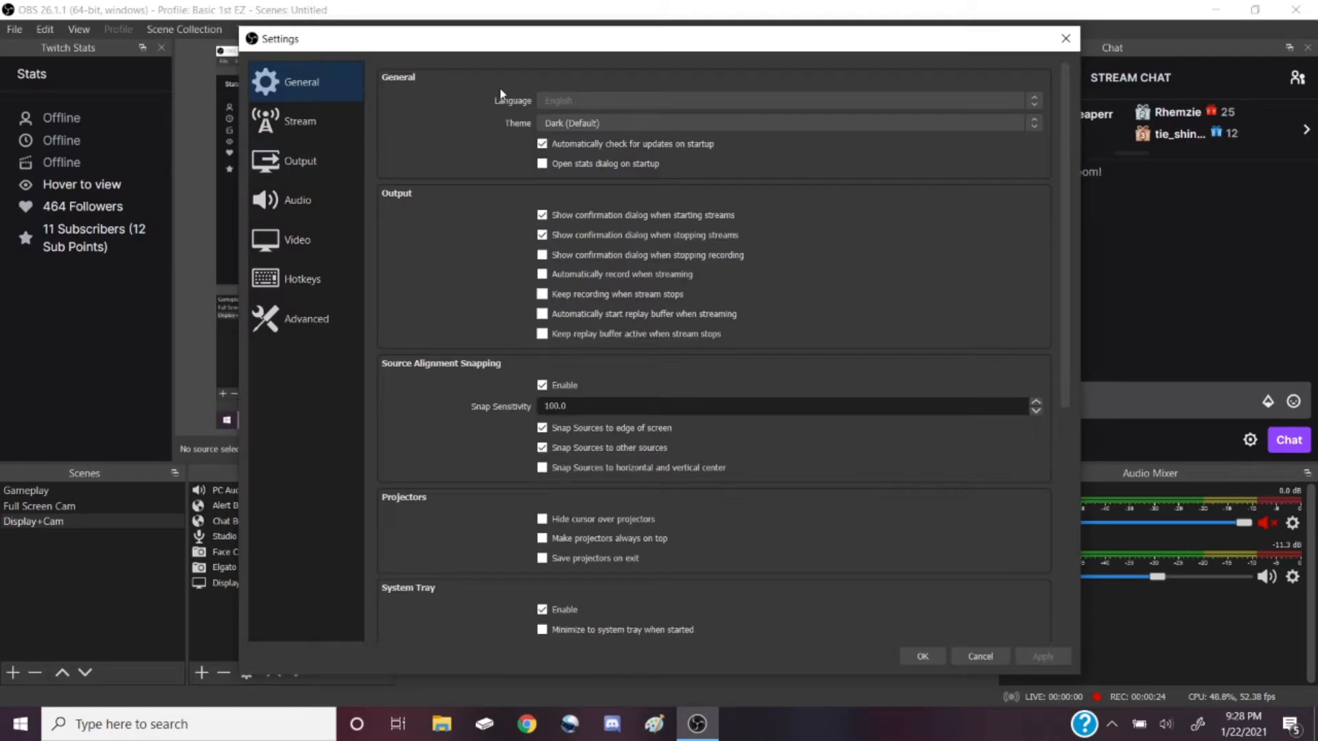
scroll("down", 3)
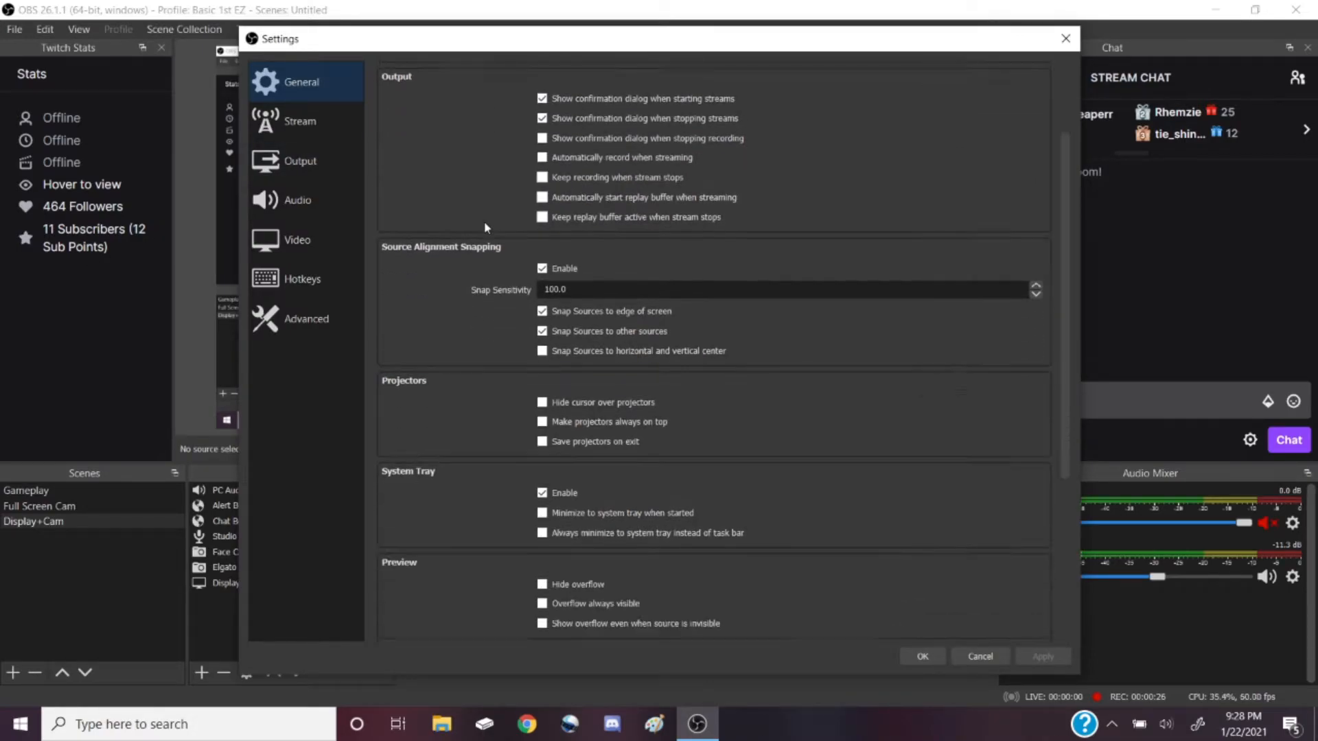
scroll("down", 3)
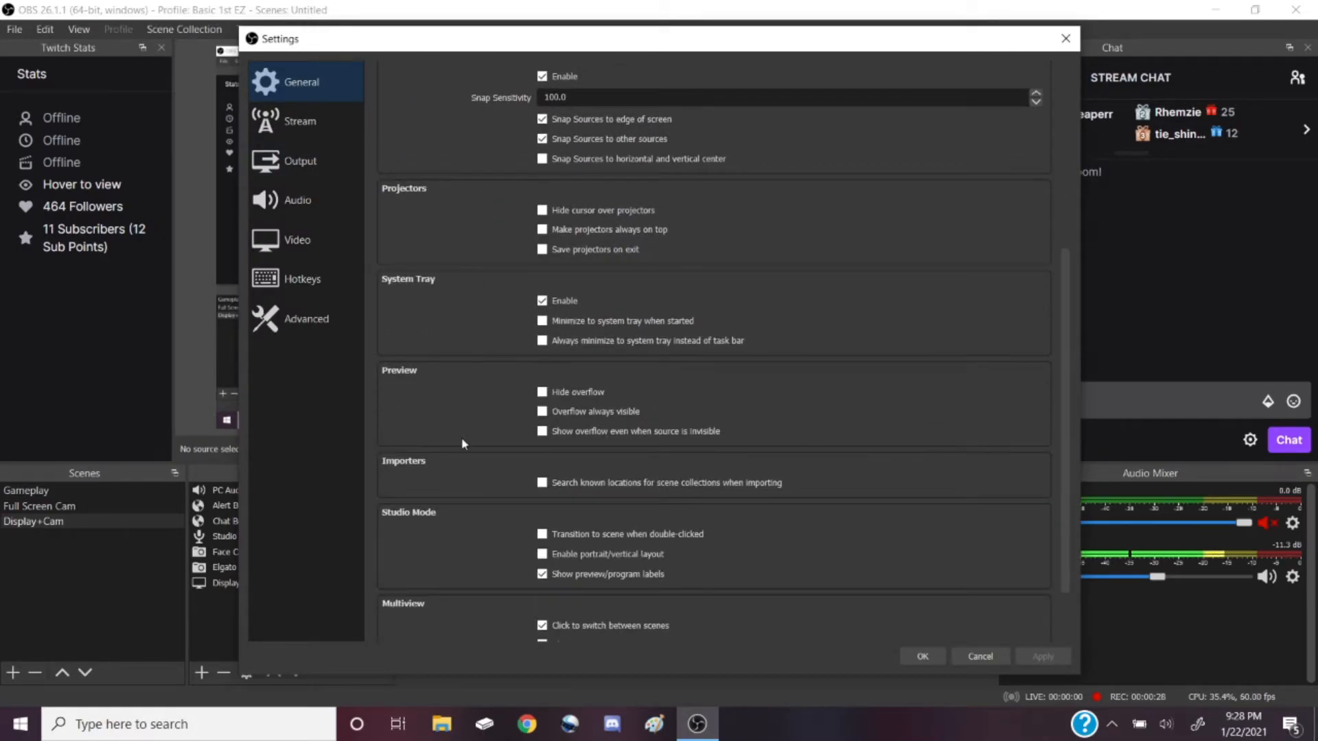
scroll("down", 3)
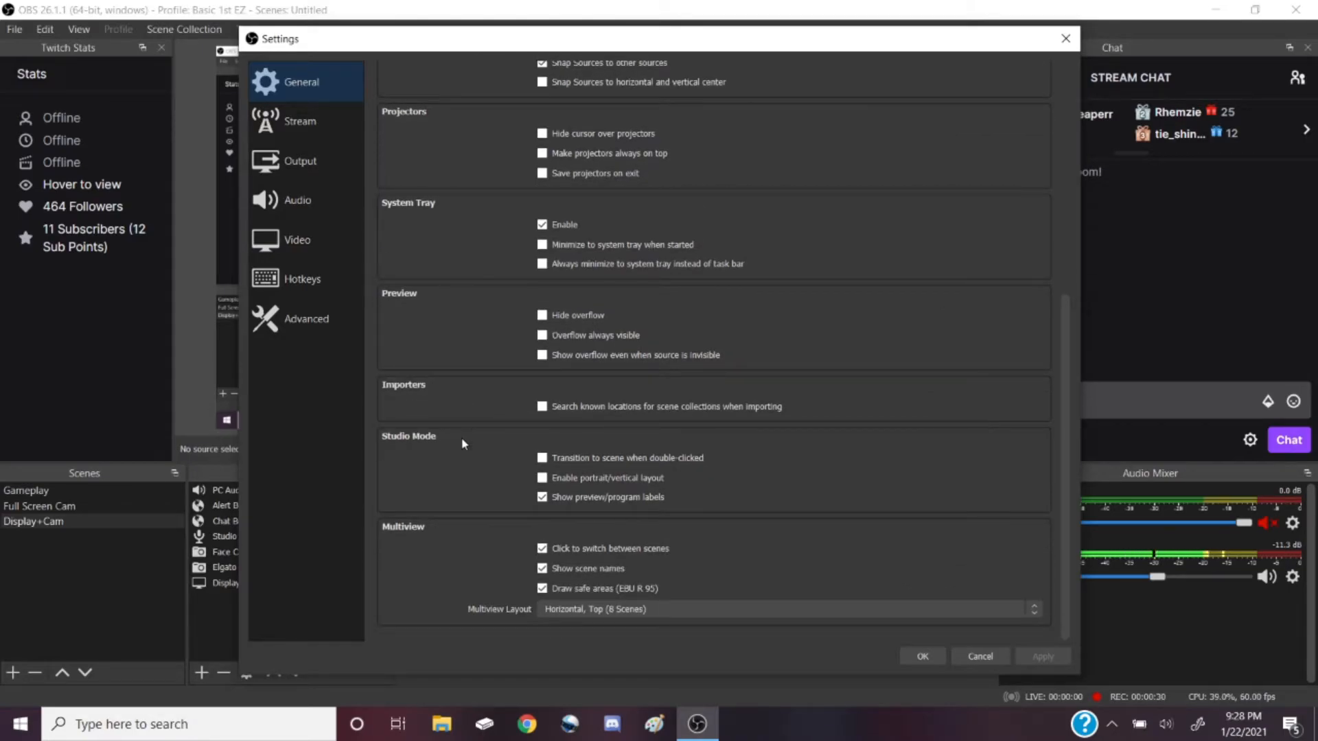
left_click(299, 121)
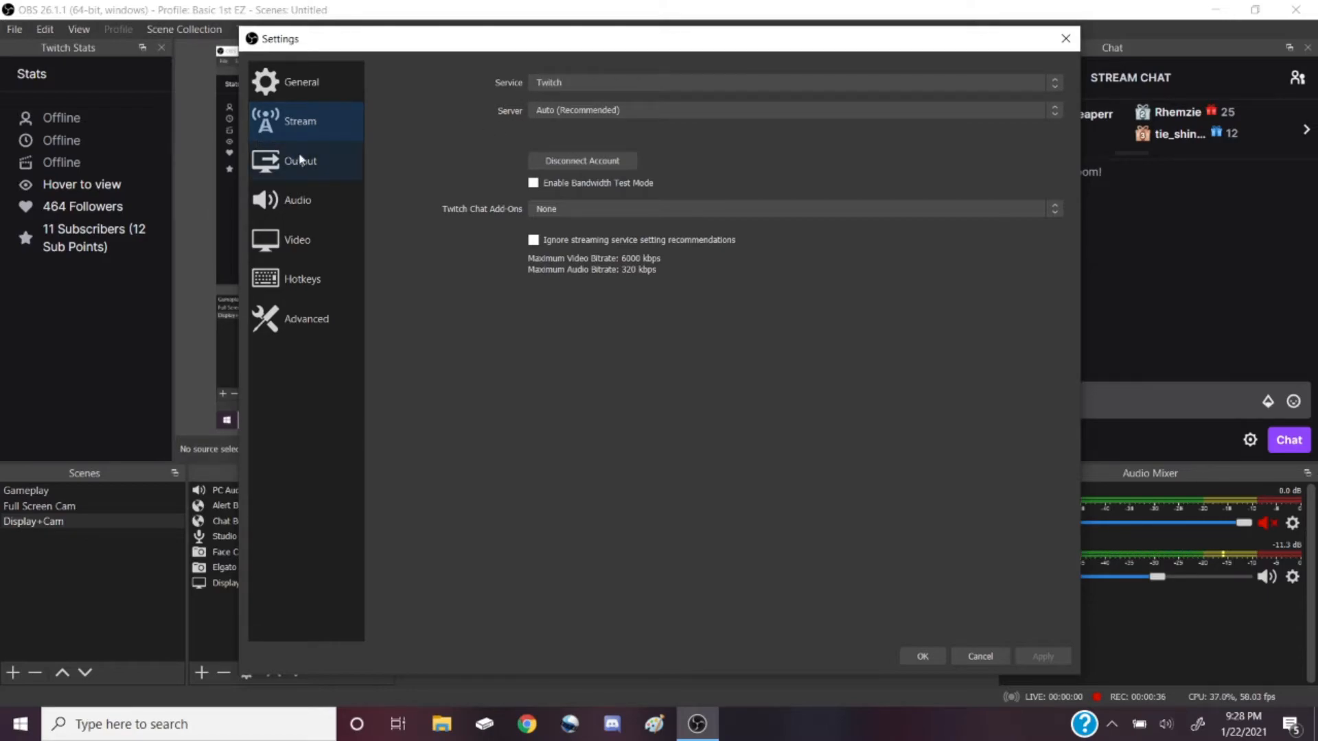
Step: Check the Output page shows a 6000 Kbps video bitrate, then move to Audio
left_click(300, 161)
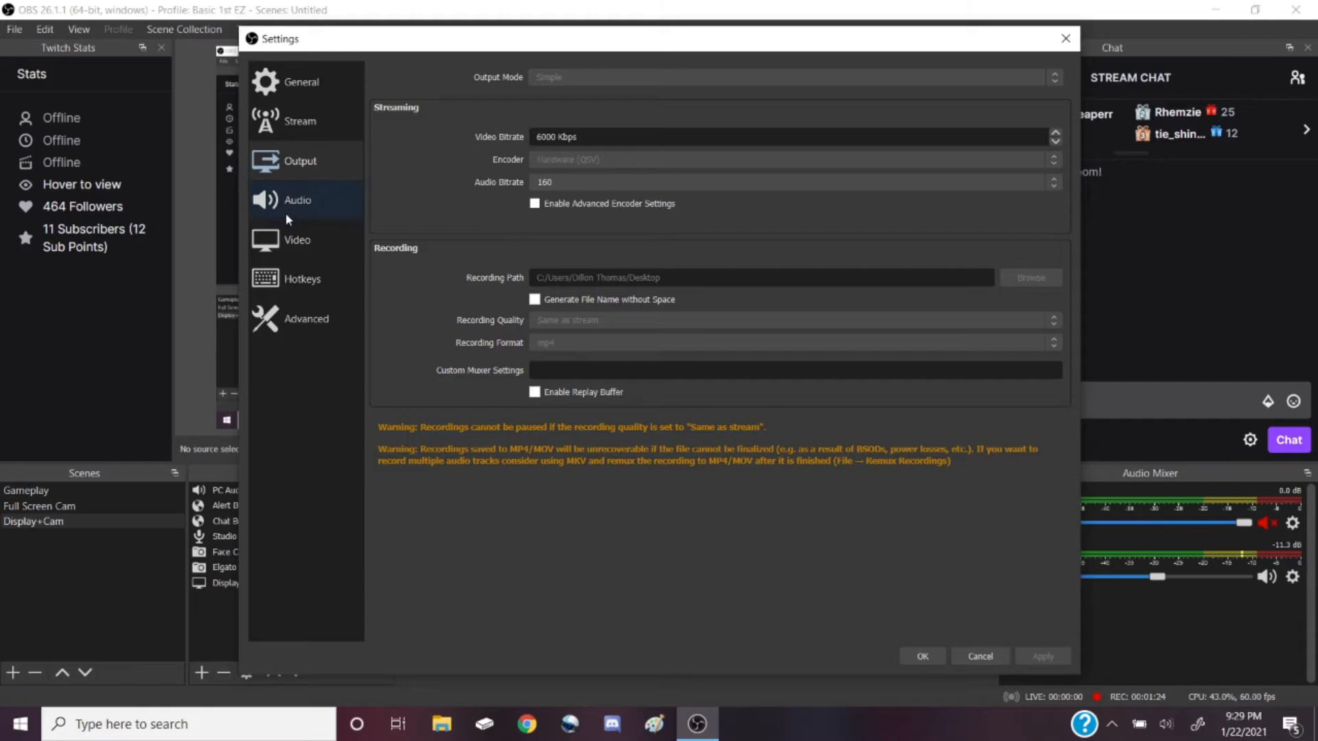
mouse_move(289, 197)
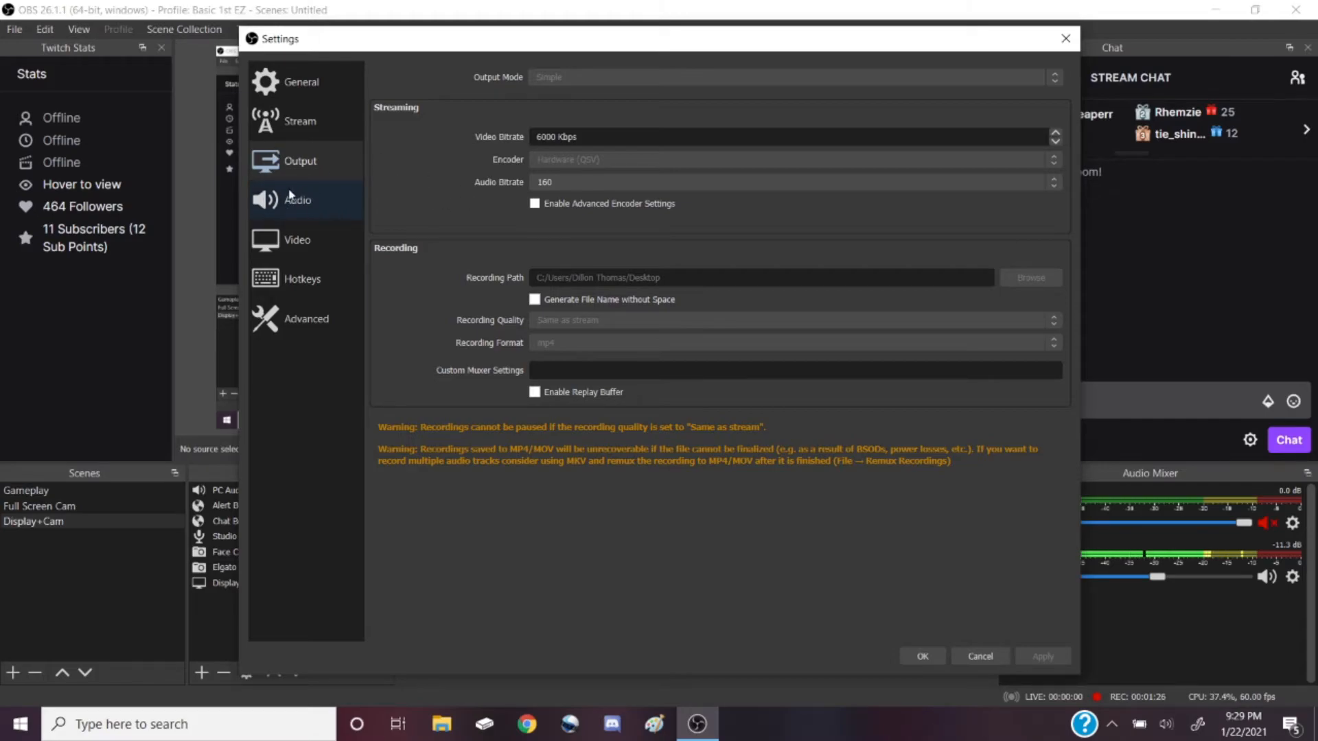
mouse_move(507, 193)
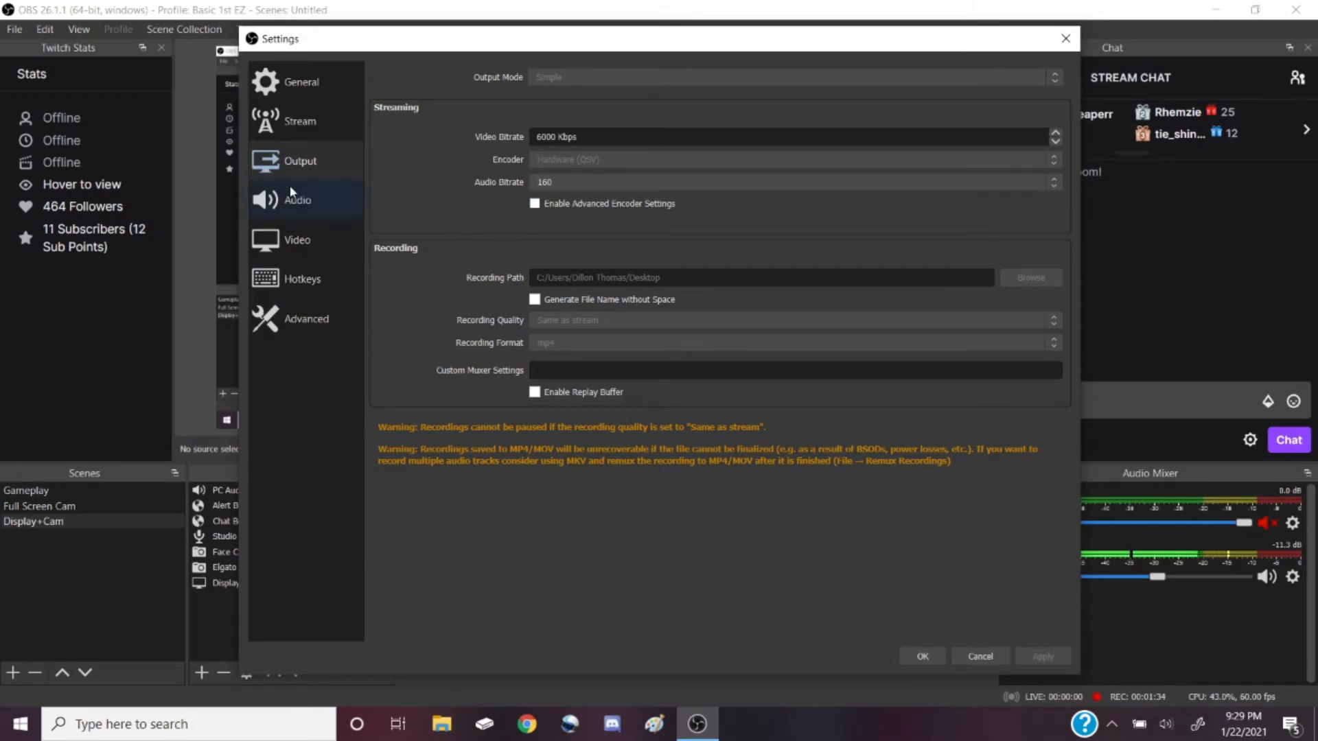
left_click(297, 199)
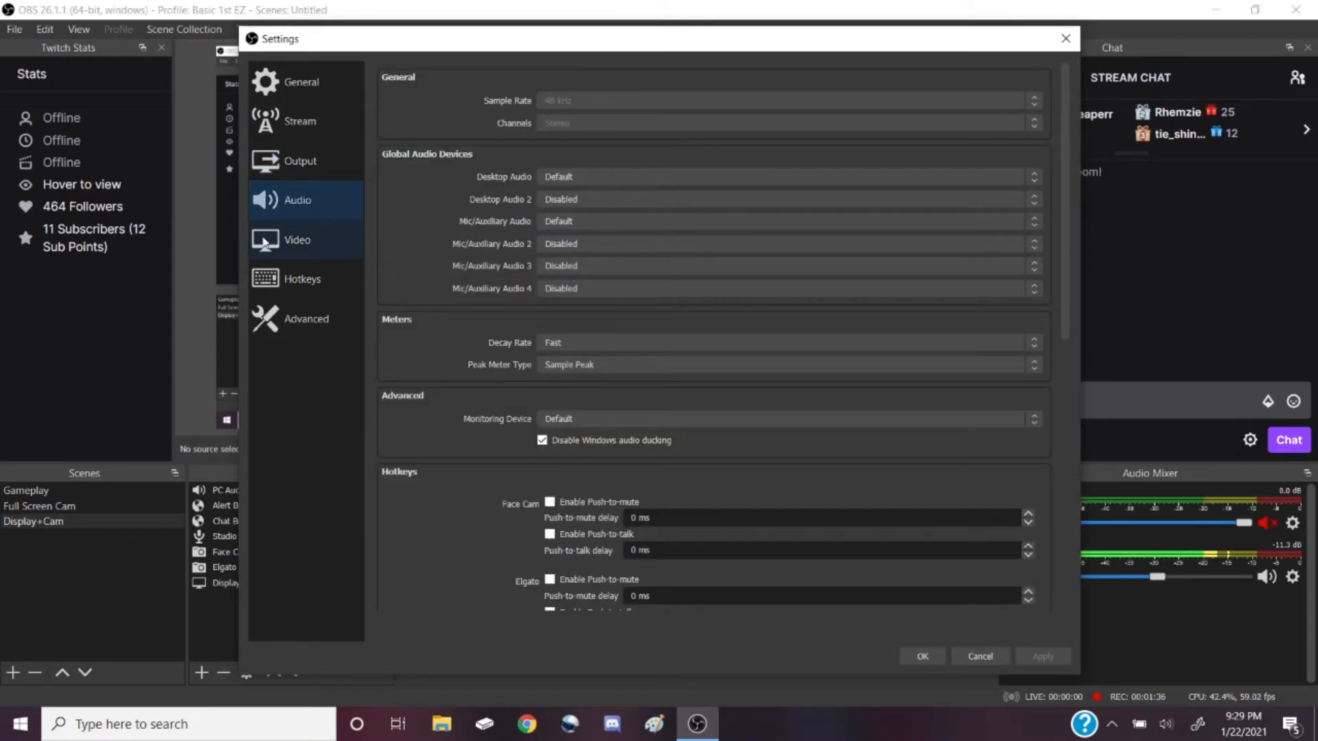
mouse_move(506, 399)
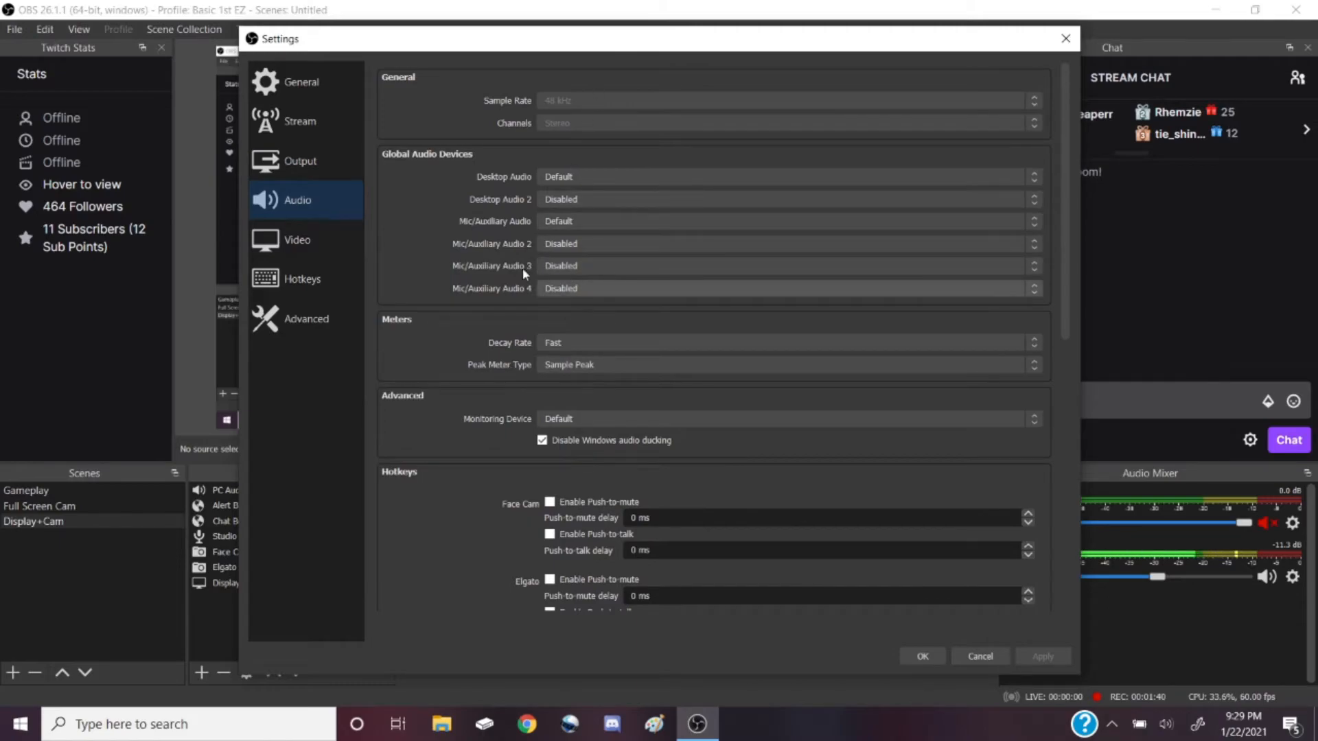
mouse_move(297, 239)
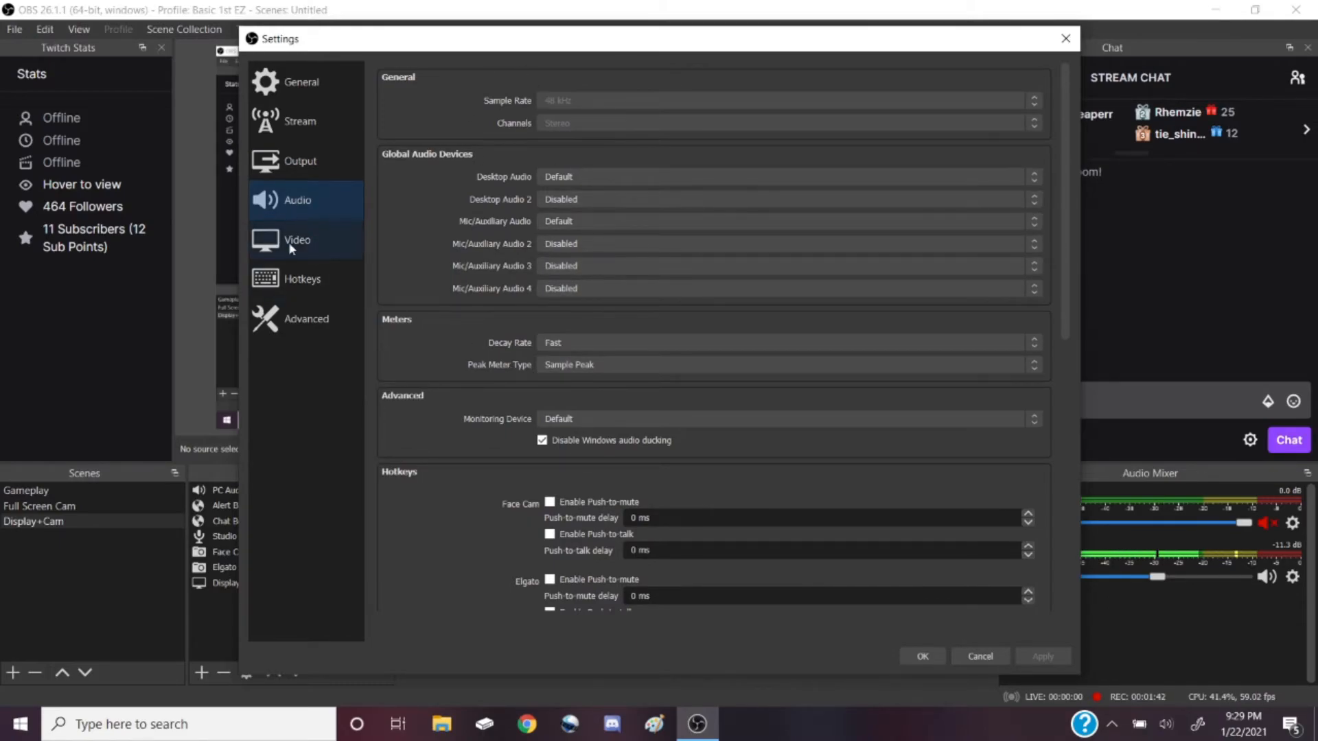
Step: Show the Video page with 1280x720 base and output resolution
left_click(296, 239)
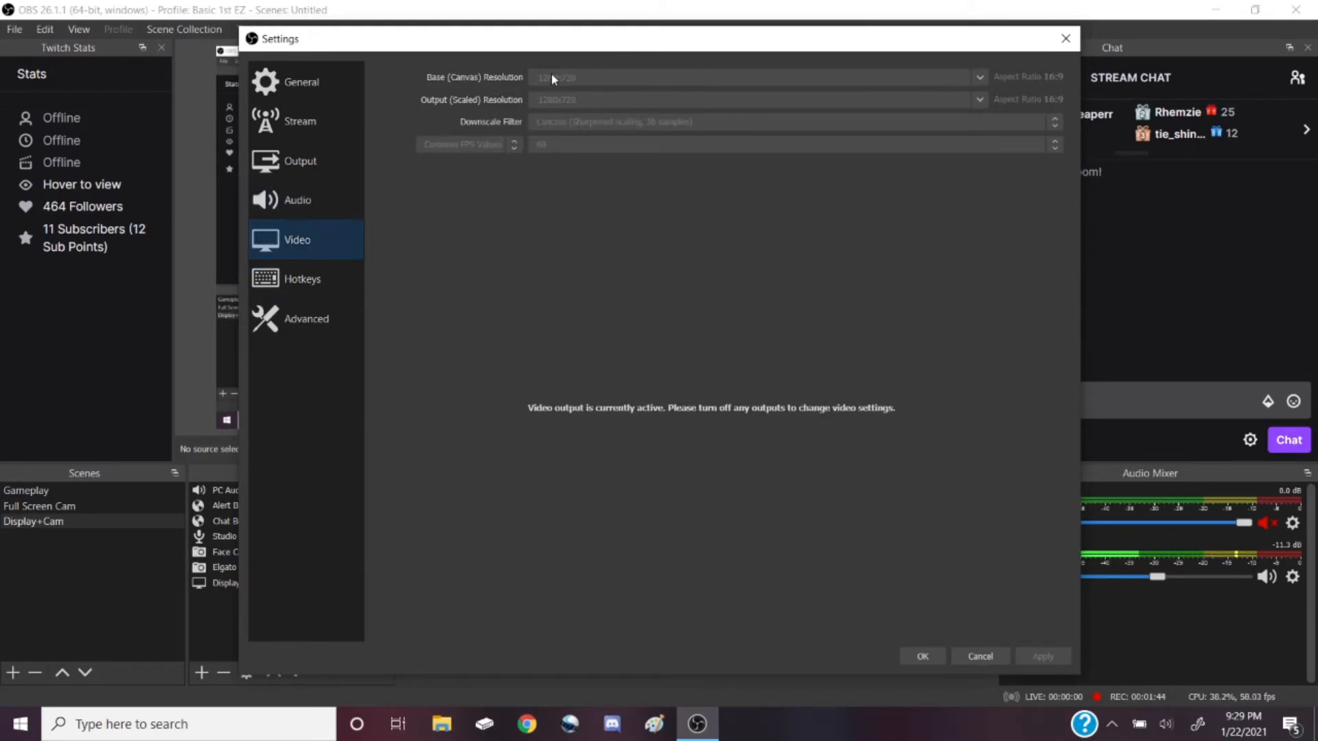
mouse_move(461, 155)
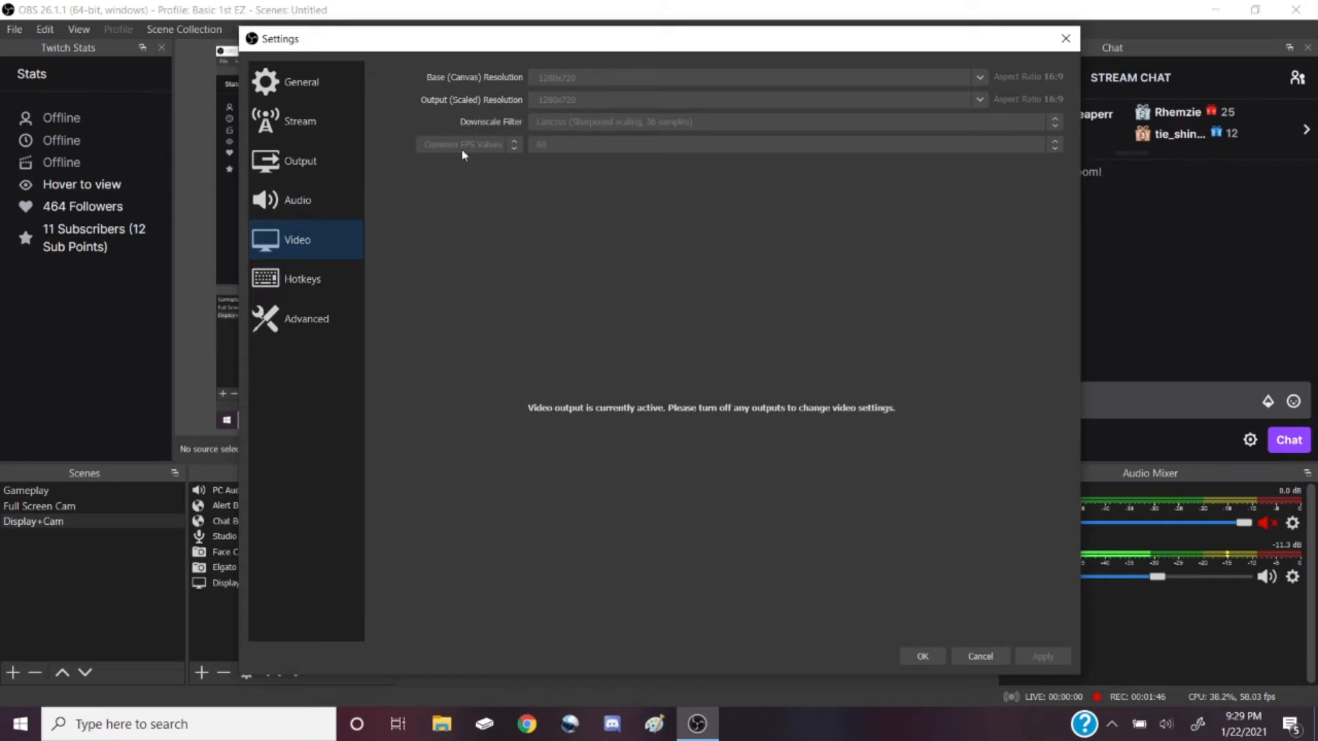
mouse_move(770, 125)
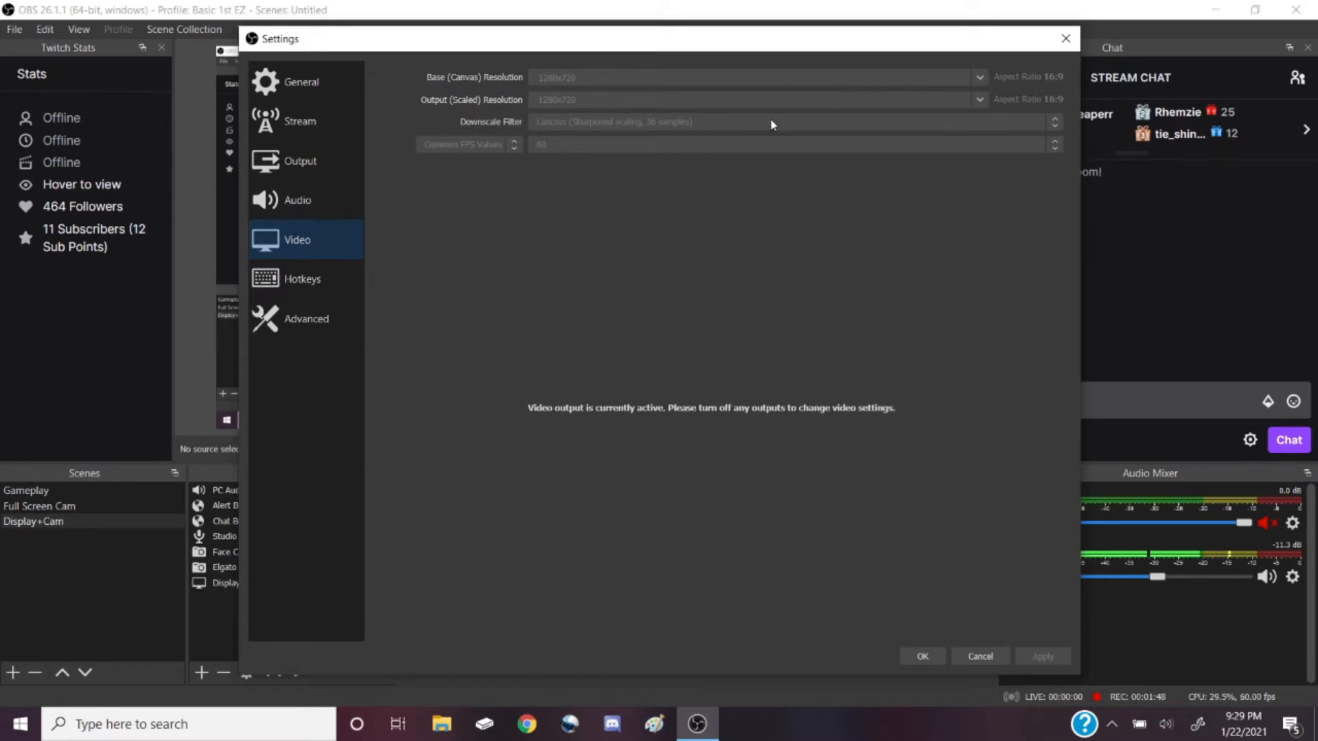
mouse_move(553, 135)
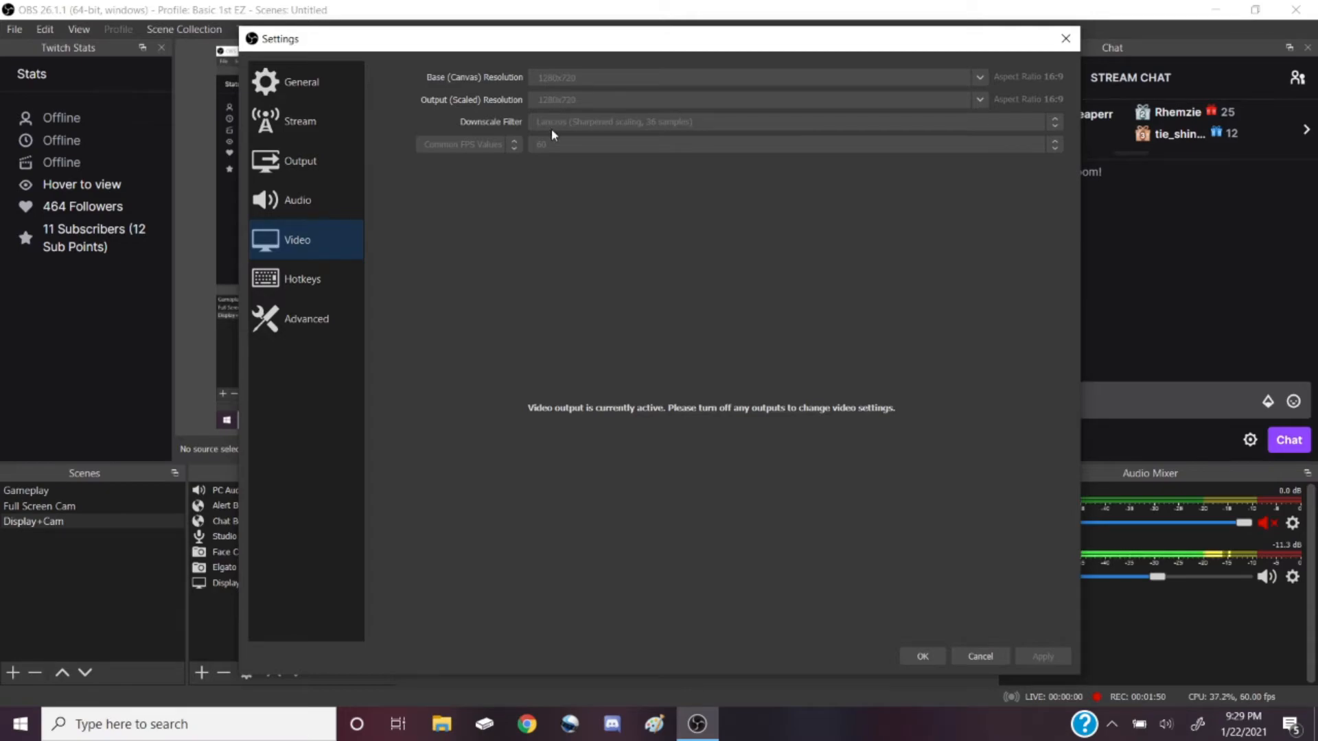
mouse_move(630, 429)
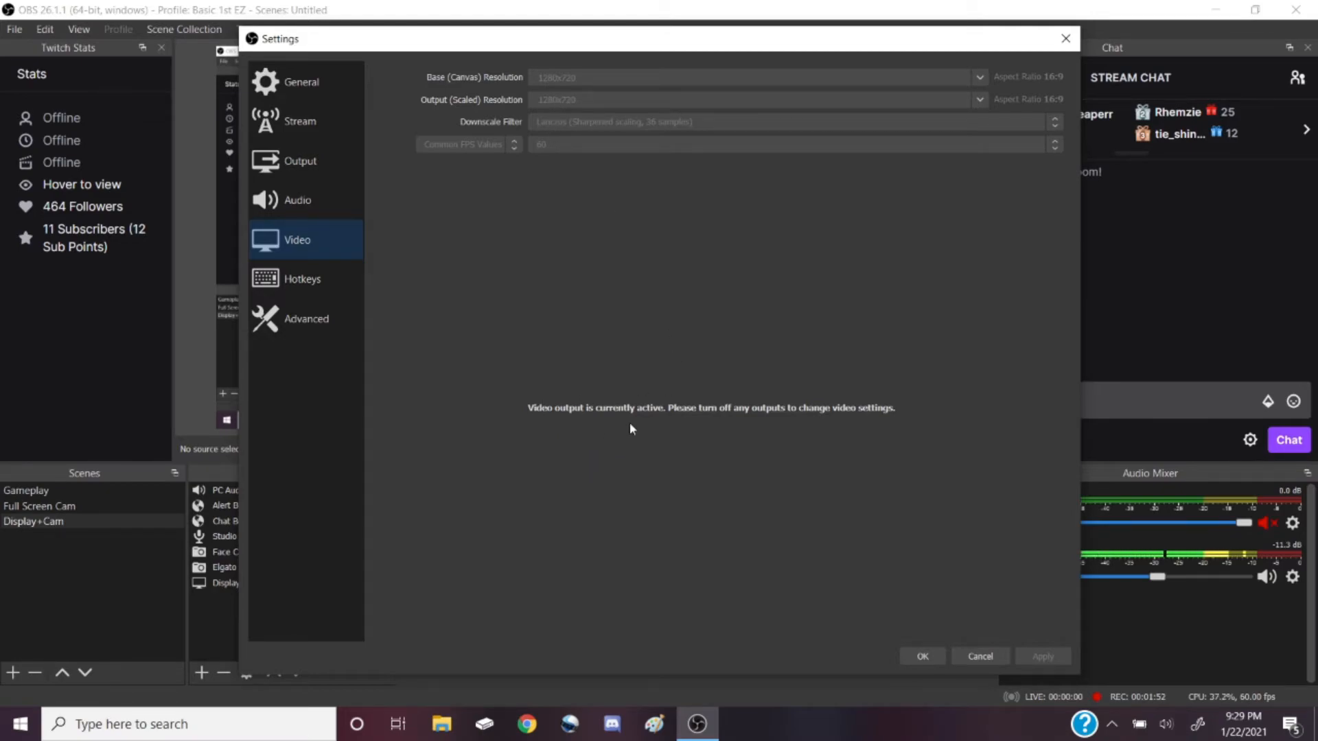
mouse_move(577, 168)
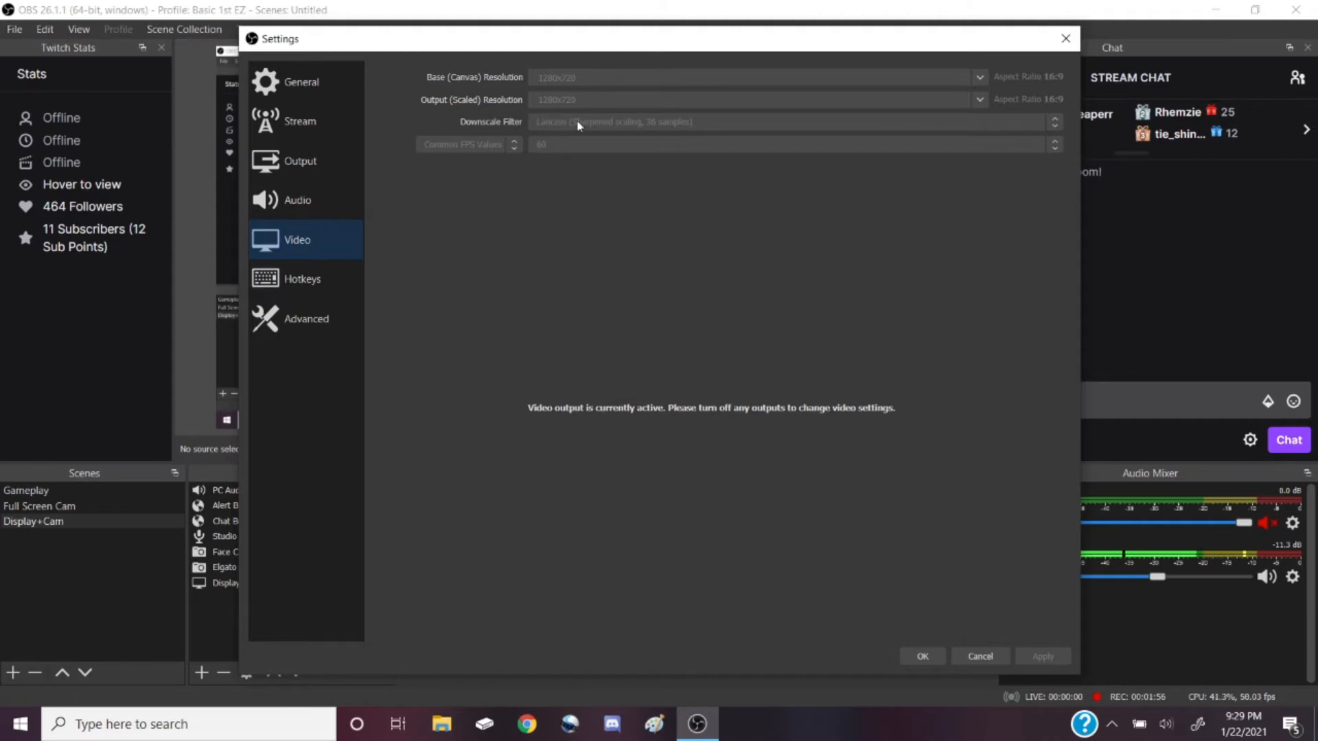
mouse_move(609, 84)
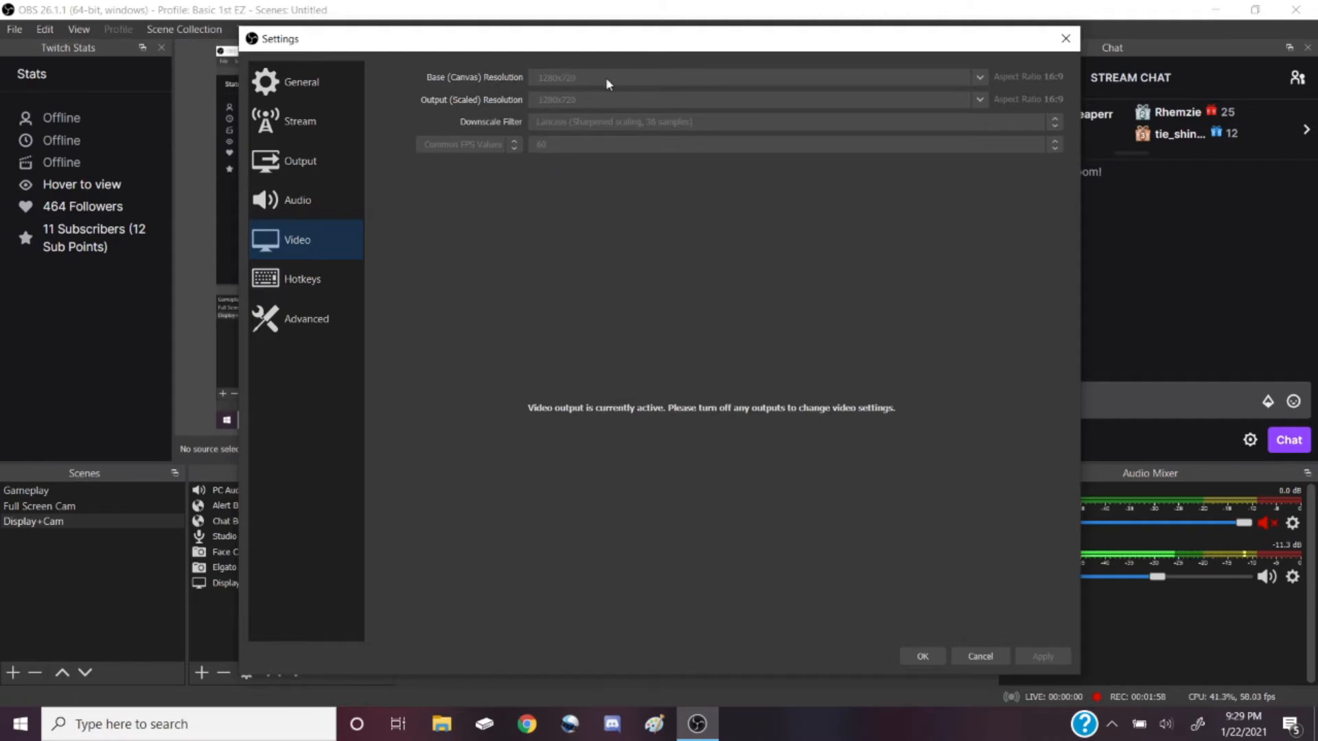
mouse_move(534, 99)
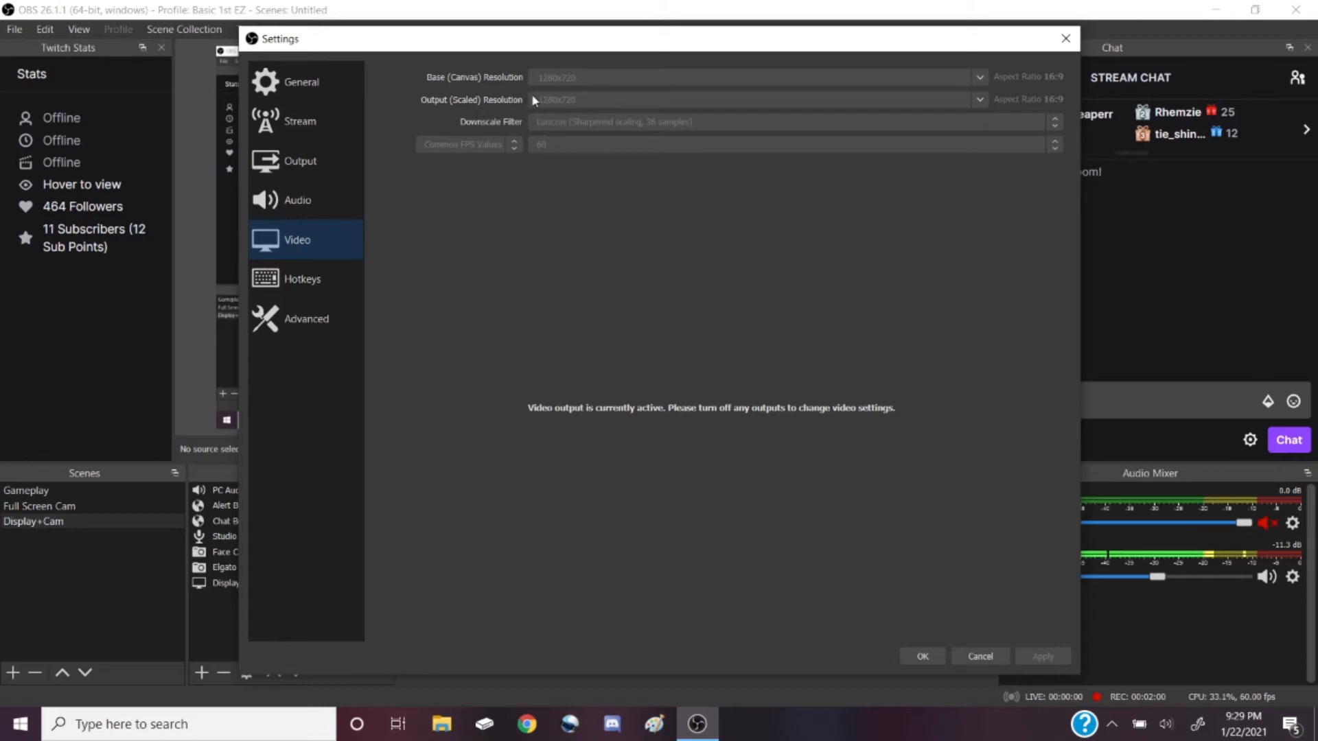
mouse_move(493, 74)
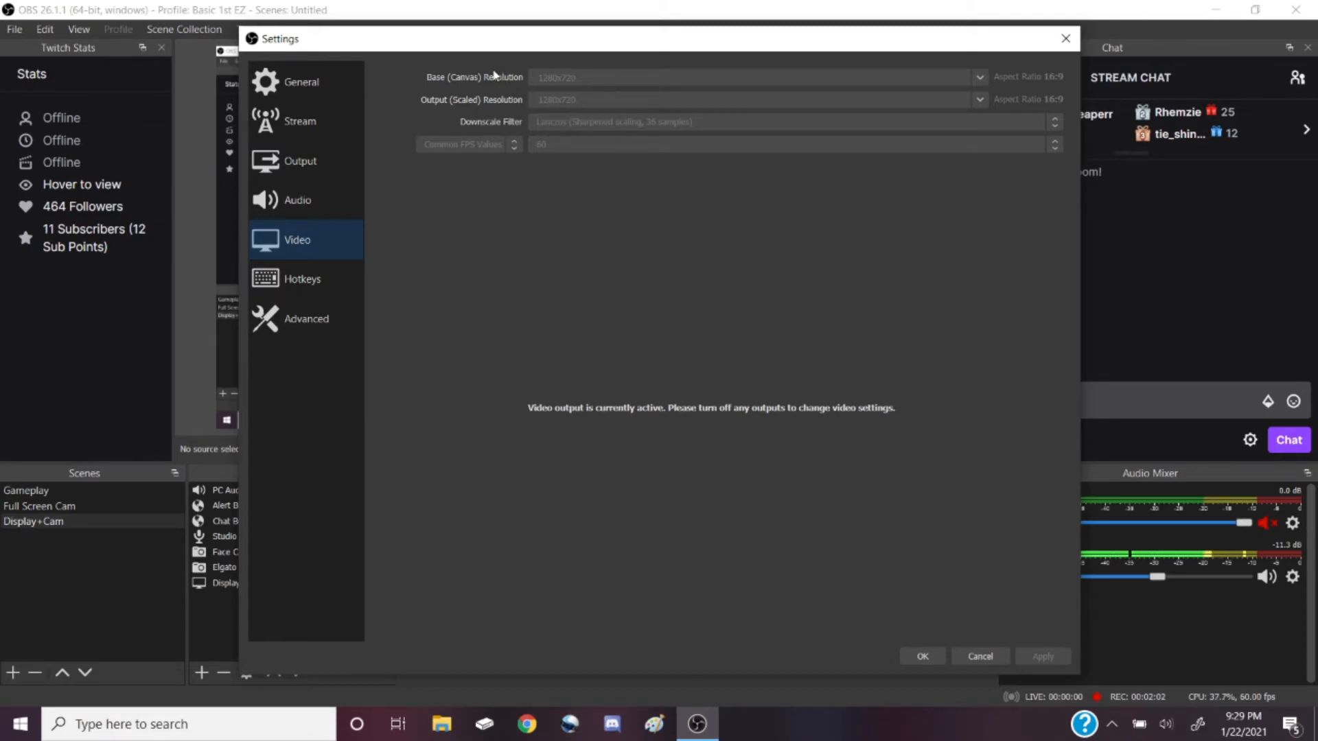
mouse_move(424, 100)
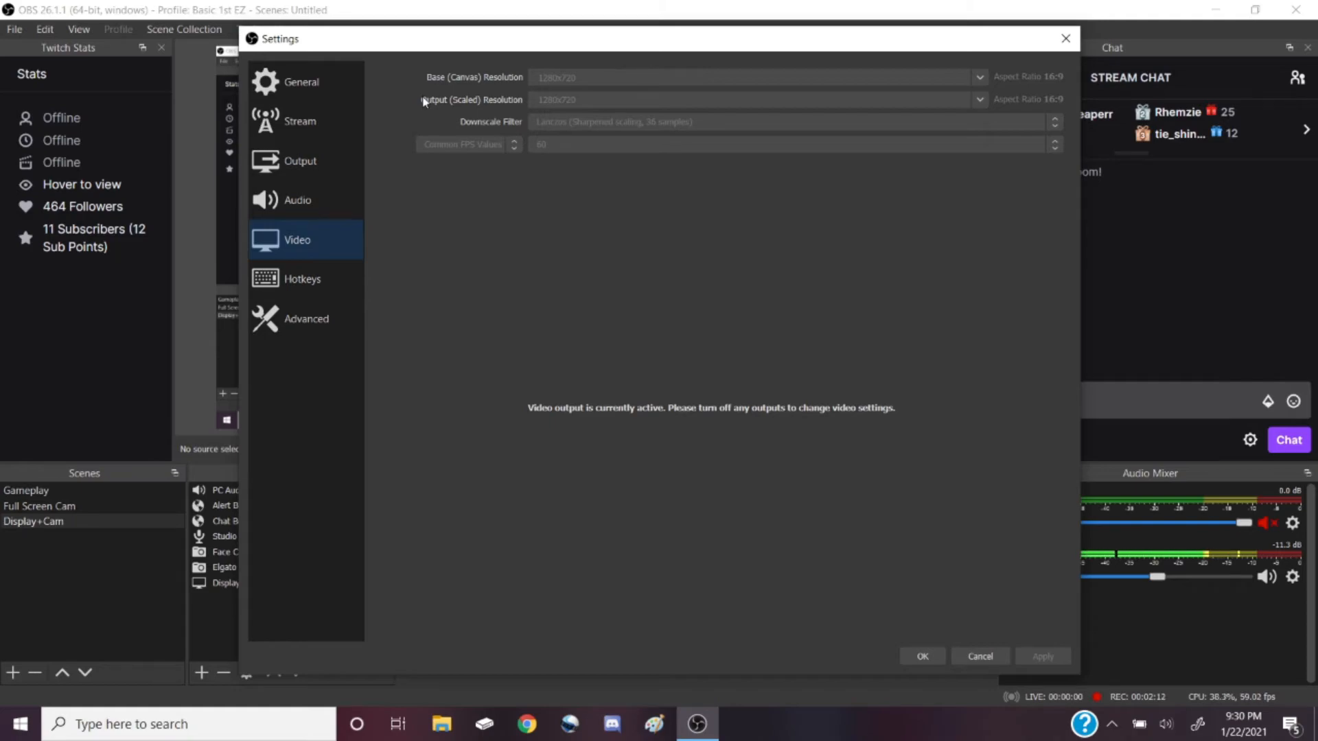
mouse_move(694, 62)
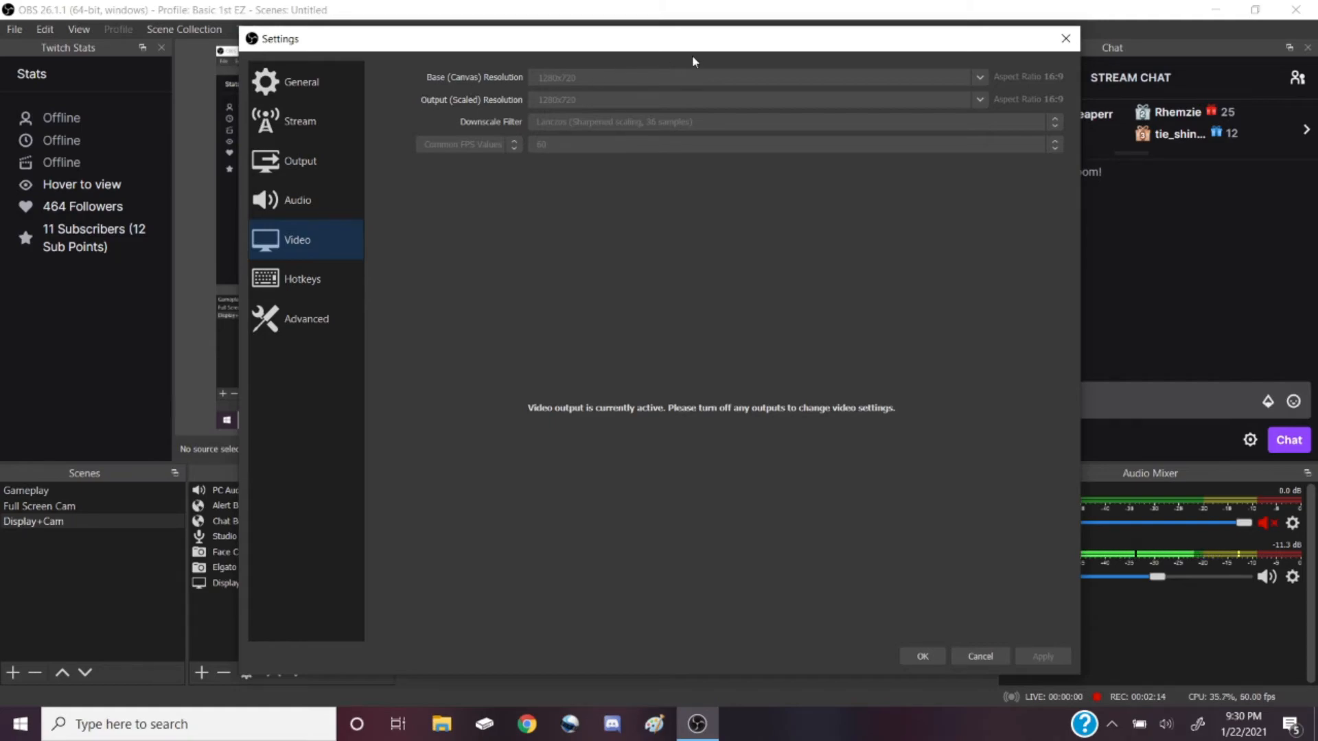
mouse_move(573, 140)
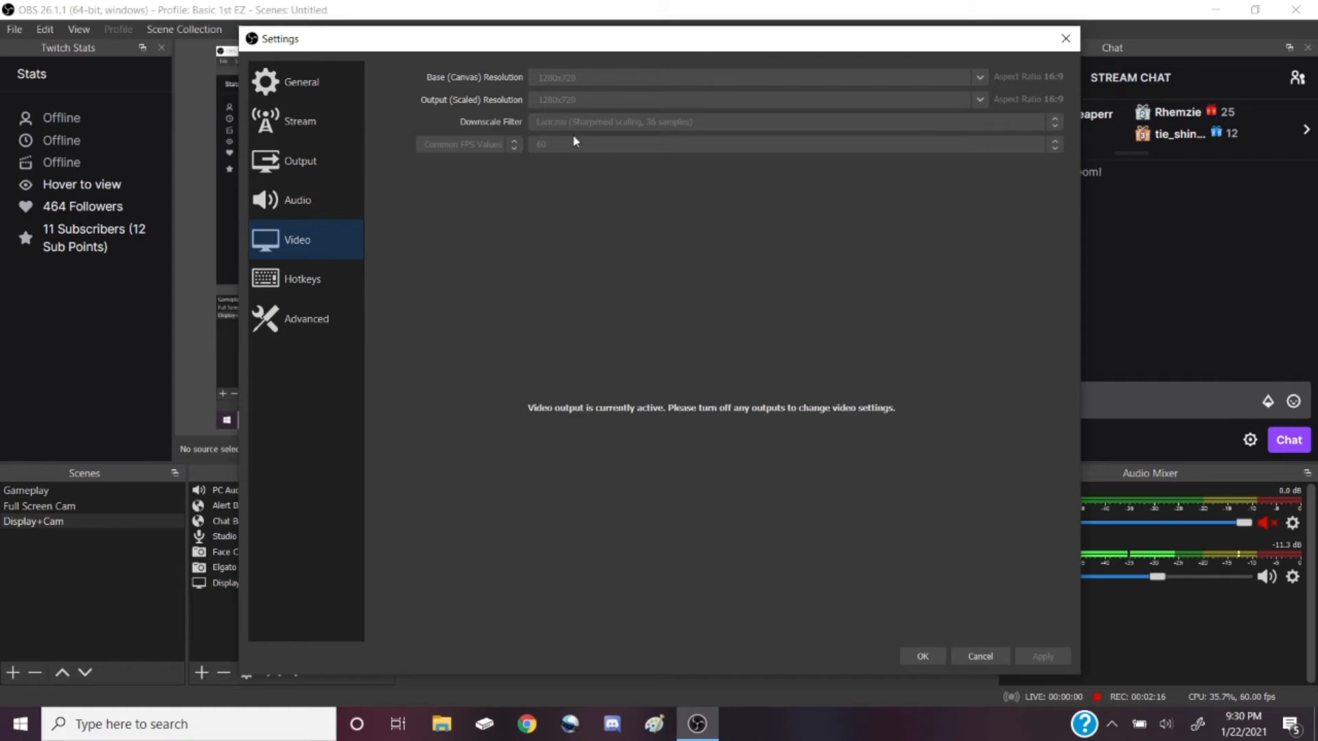
mouse_move(610, 125)
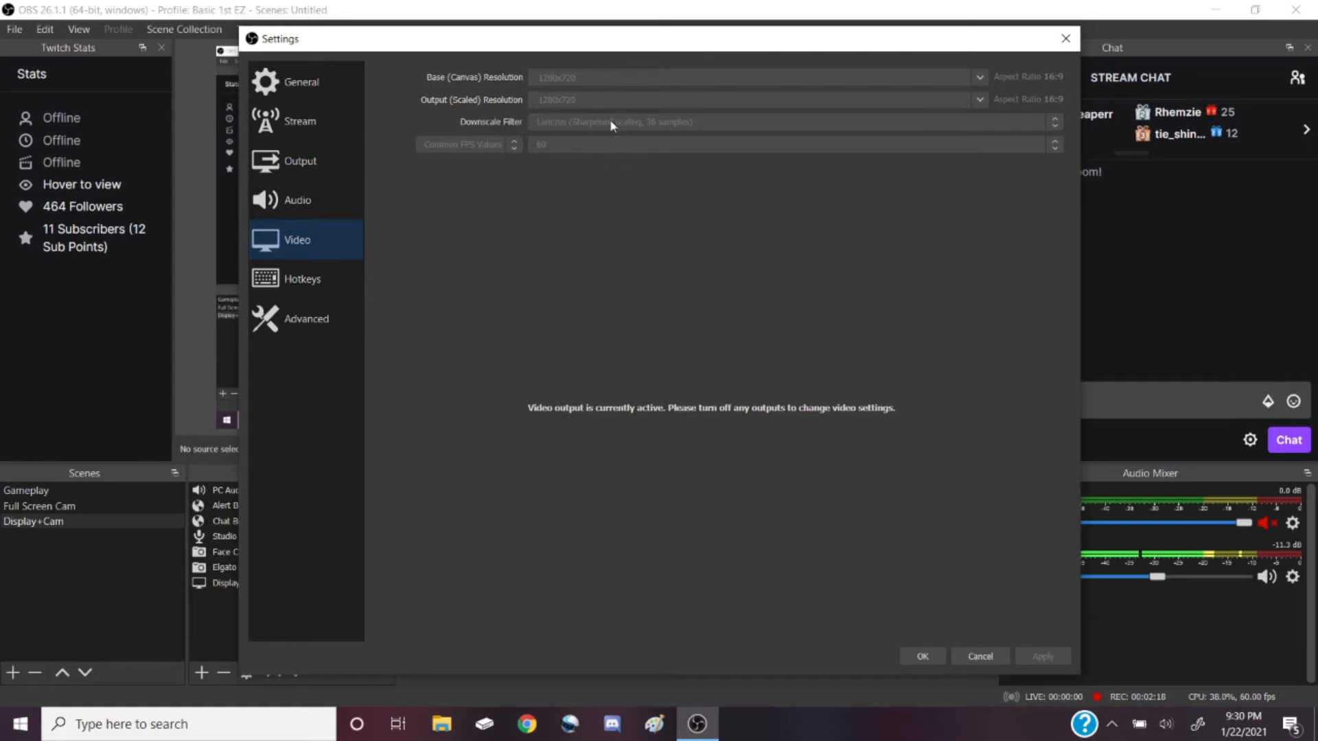
mouse_move(573, 131)
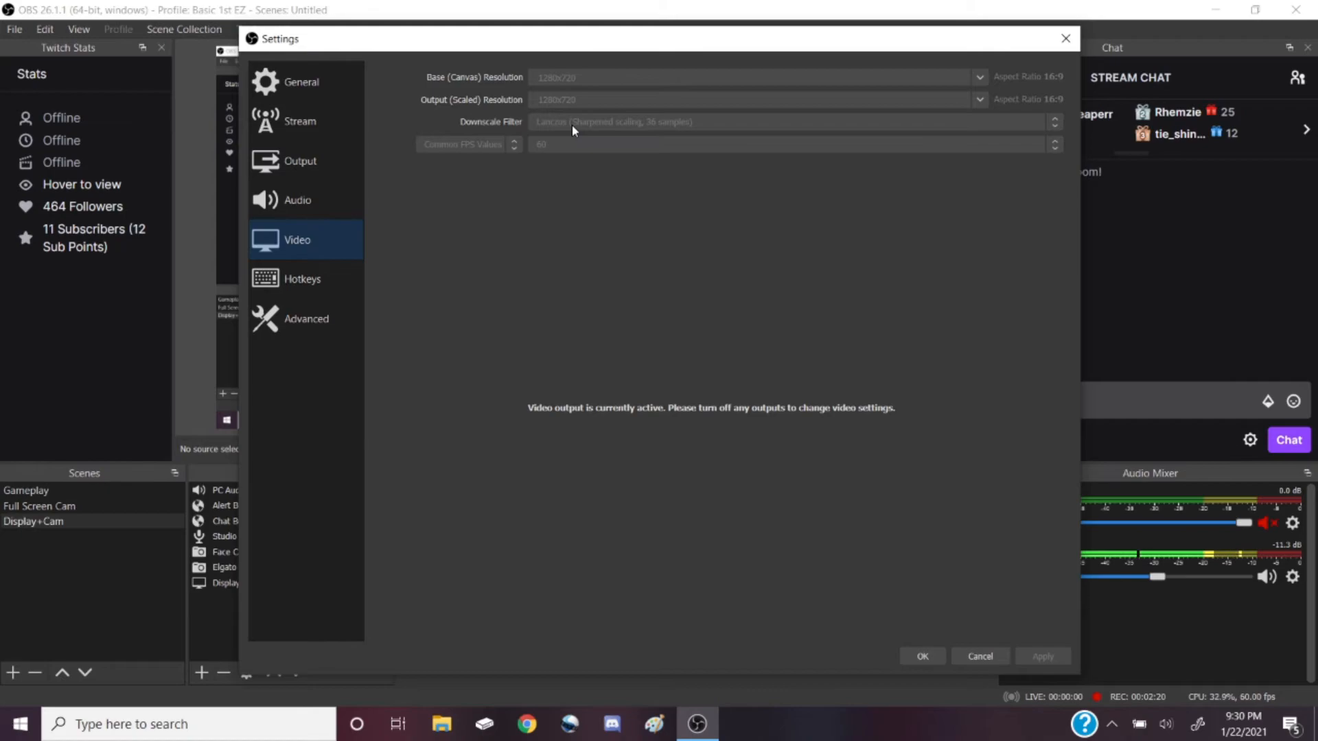
mouse_move(600, 131)
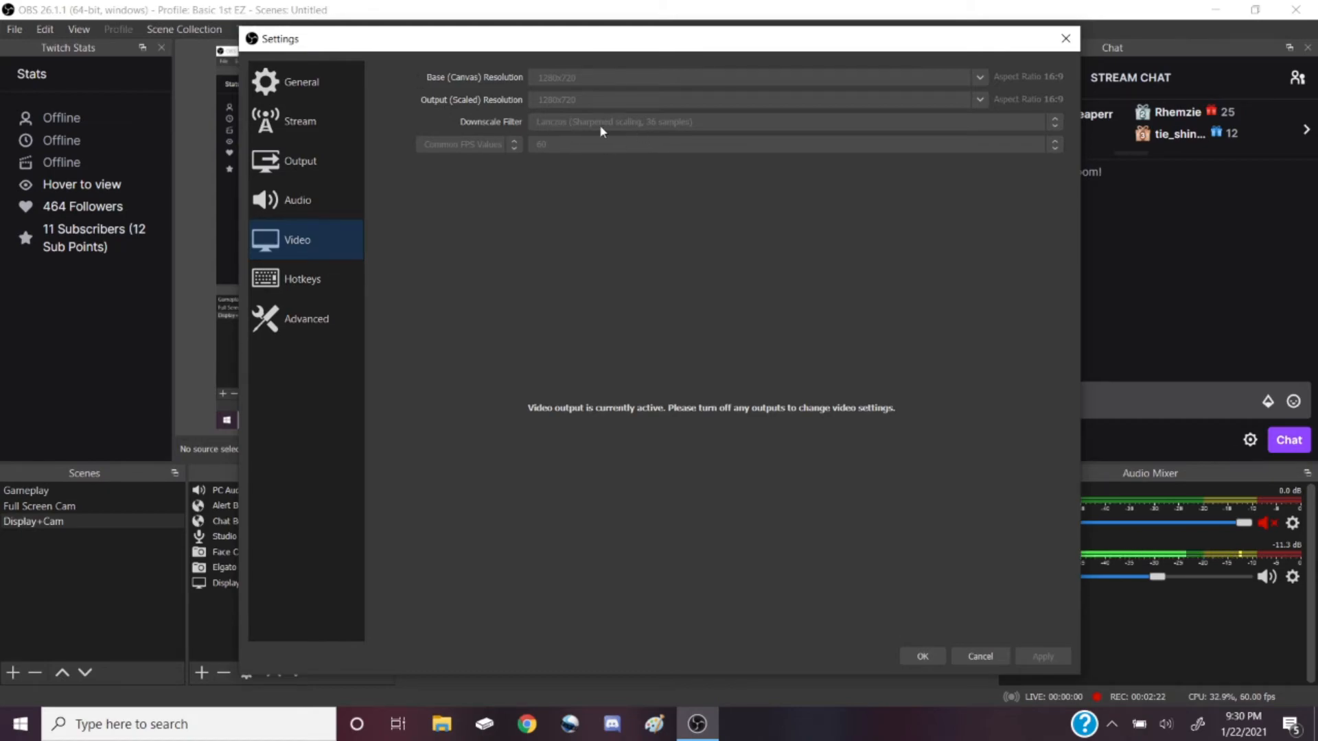
mouse_move(652, 135)
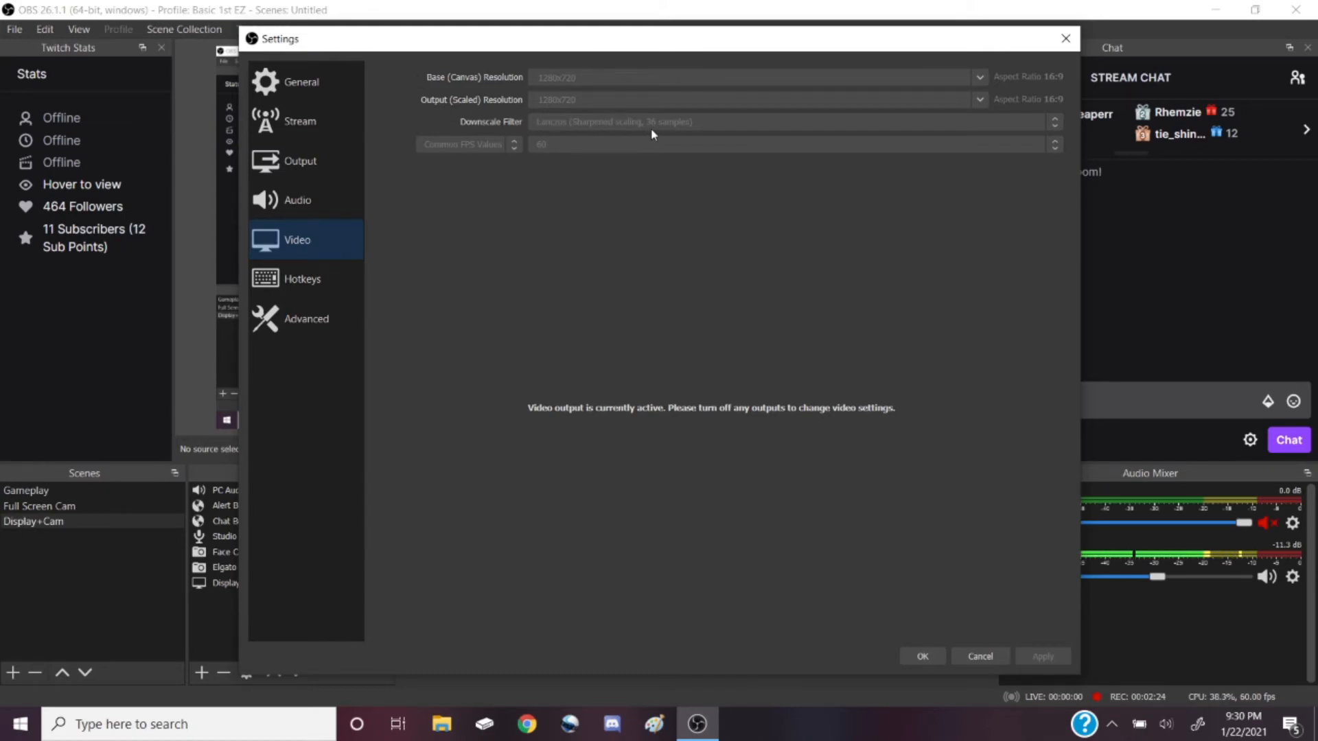
mouse_move(595, 134)
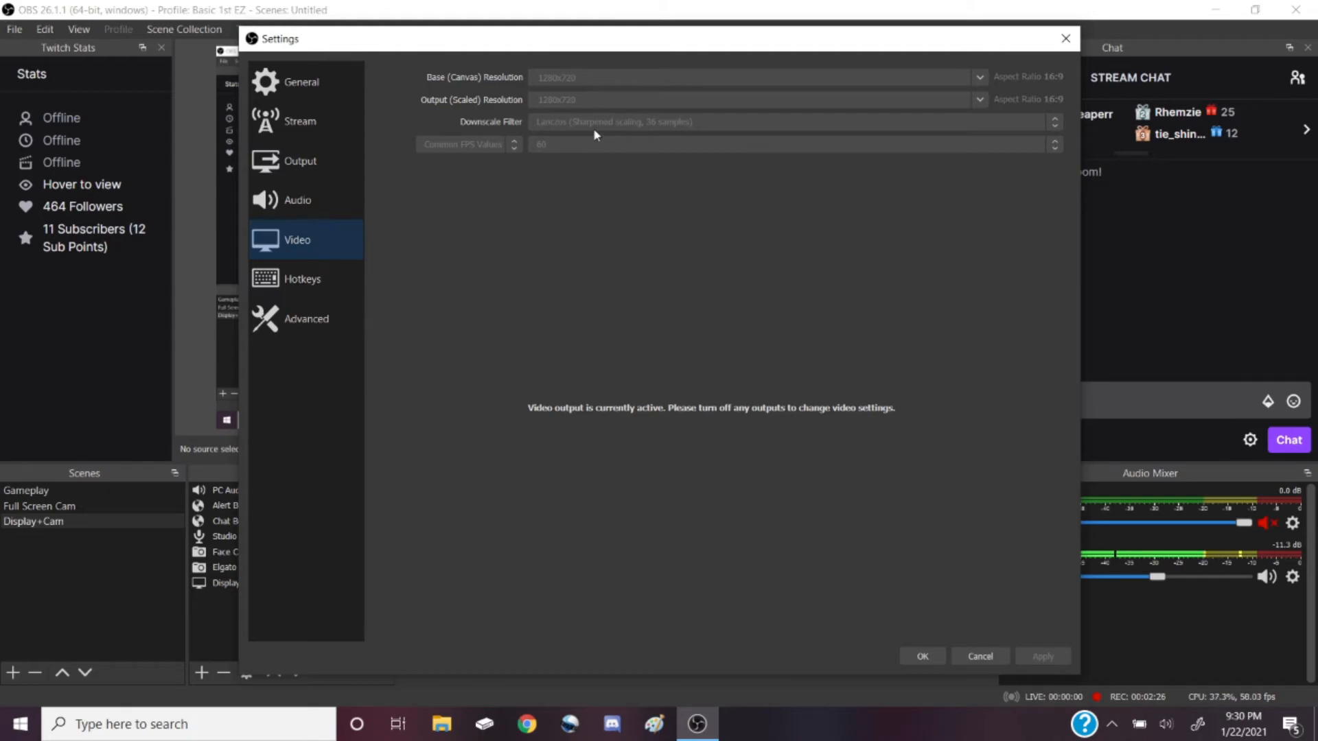
mouse_move(593, 134)
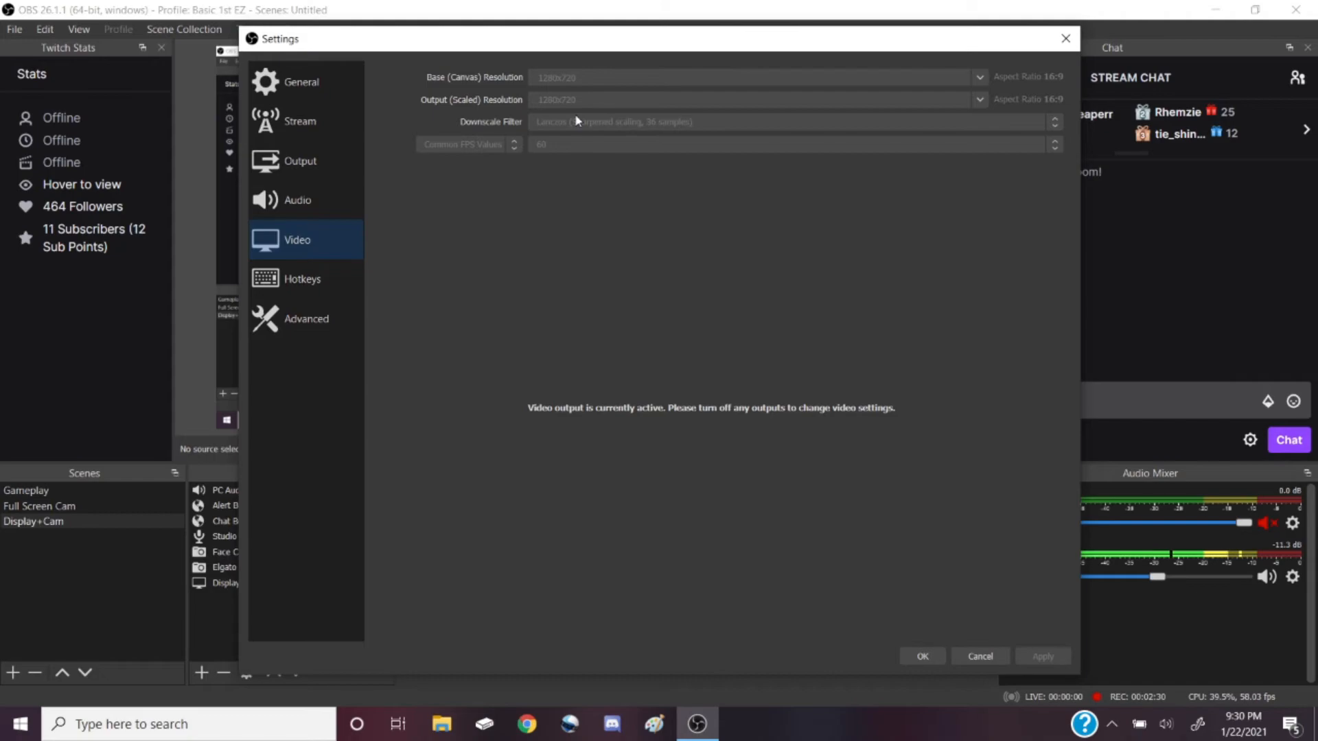
mouse_move(663, 122)
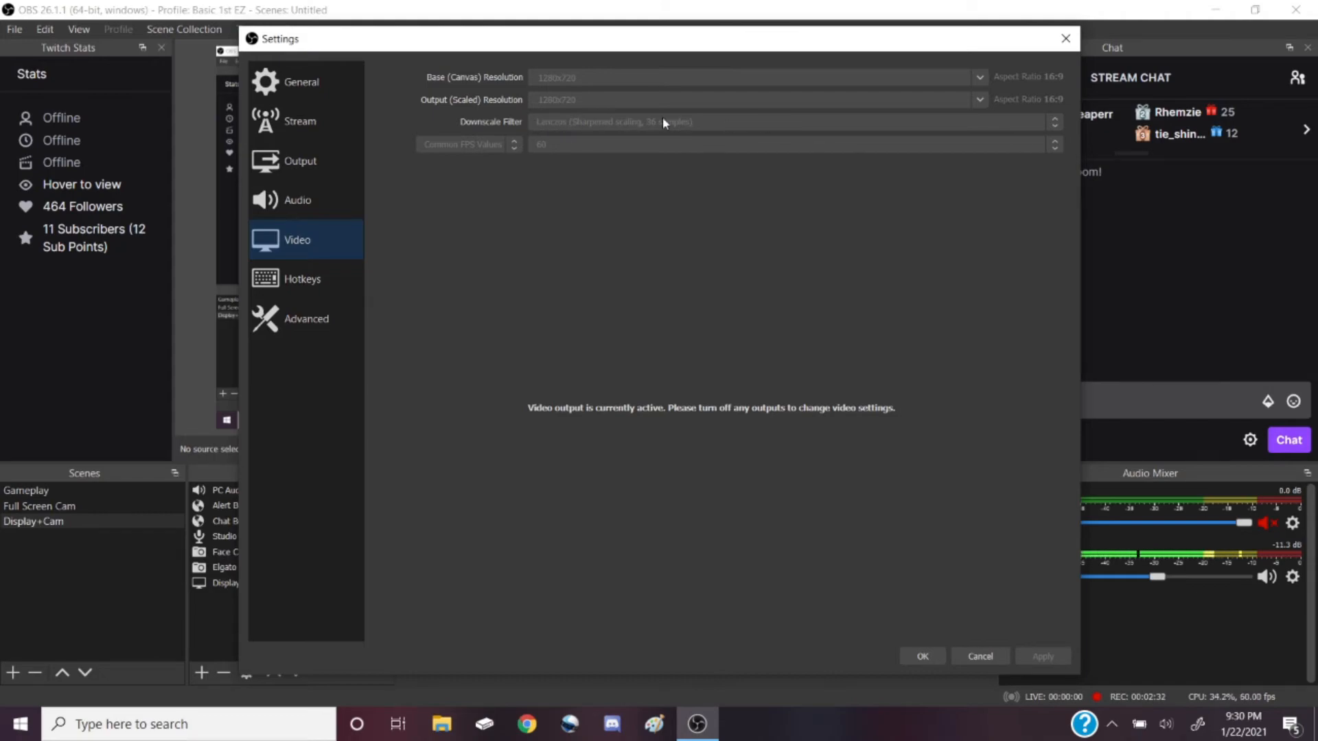
mouse_move(578, 126)
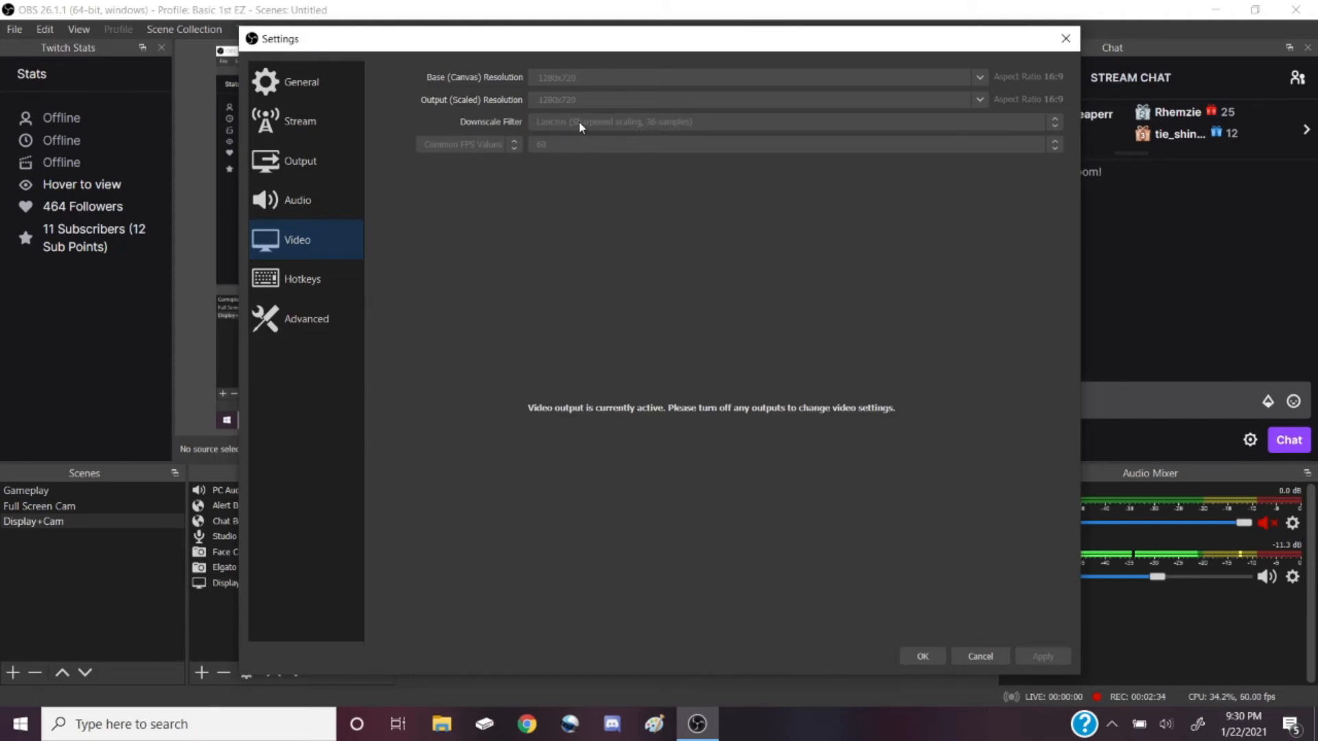
mouse_move(555, 151)
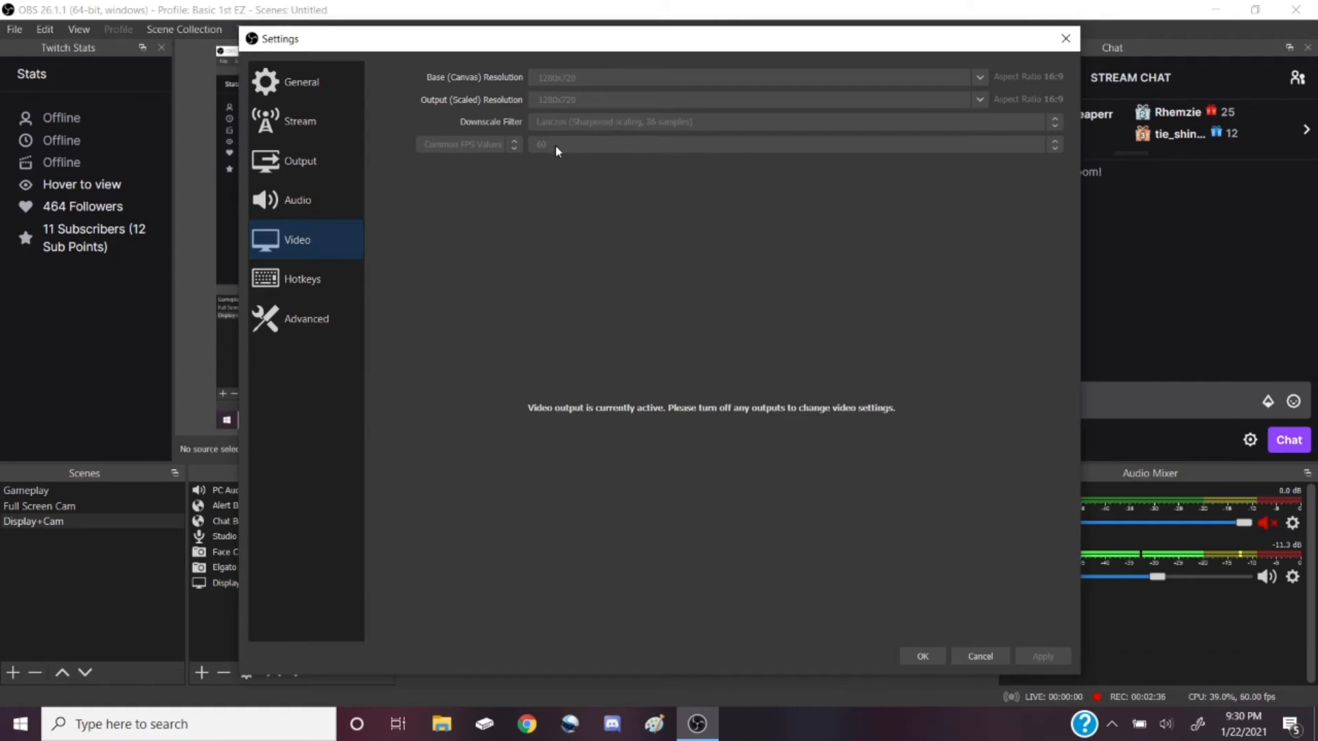
mouse_move(614, 213)
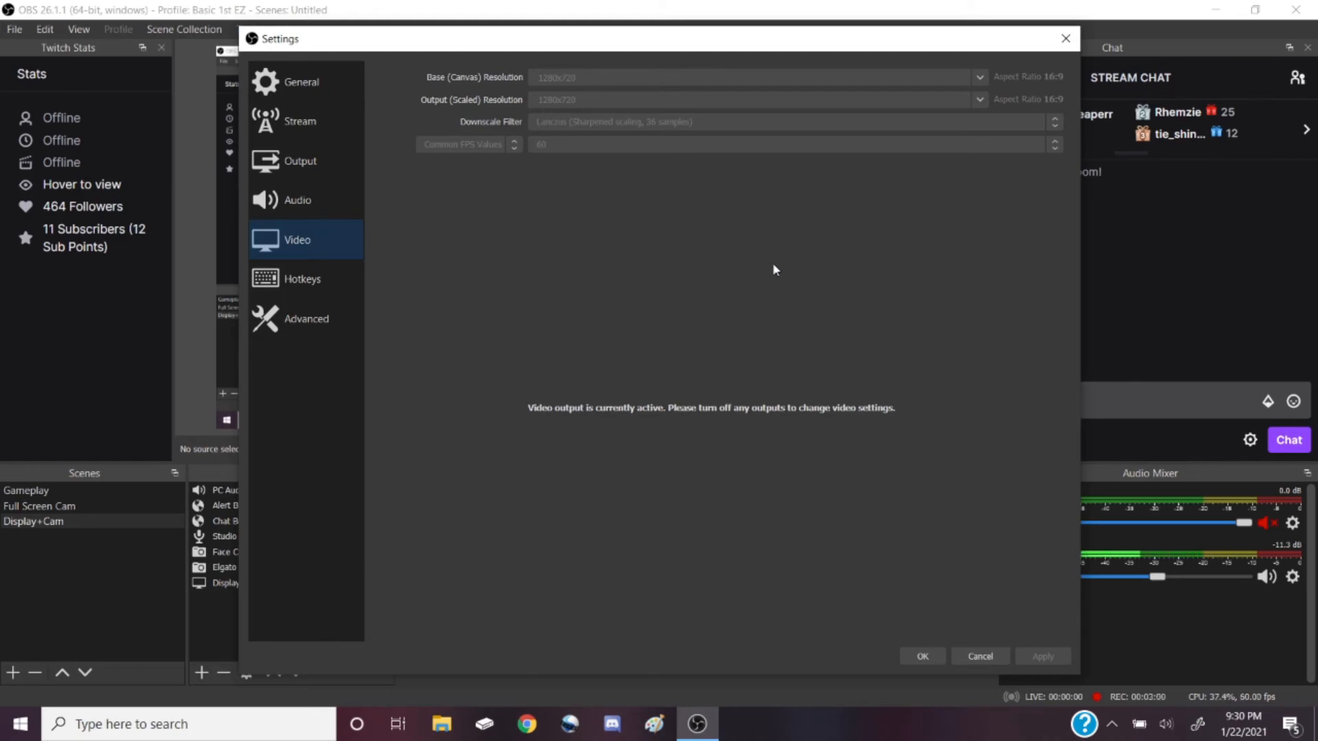
mouse_move(912, 601)
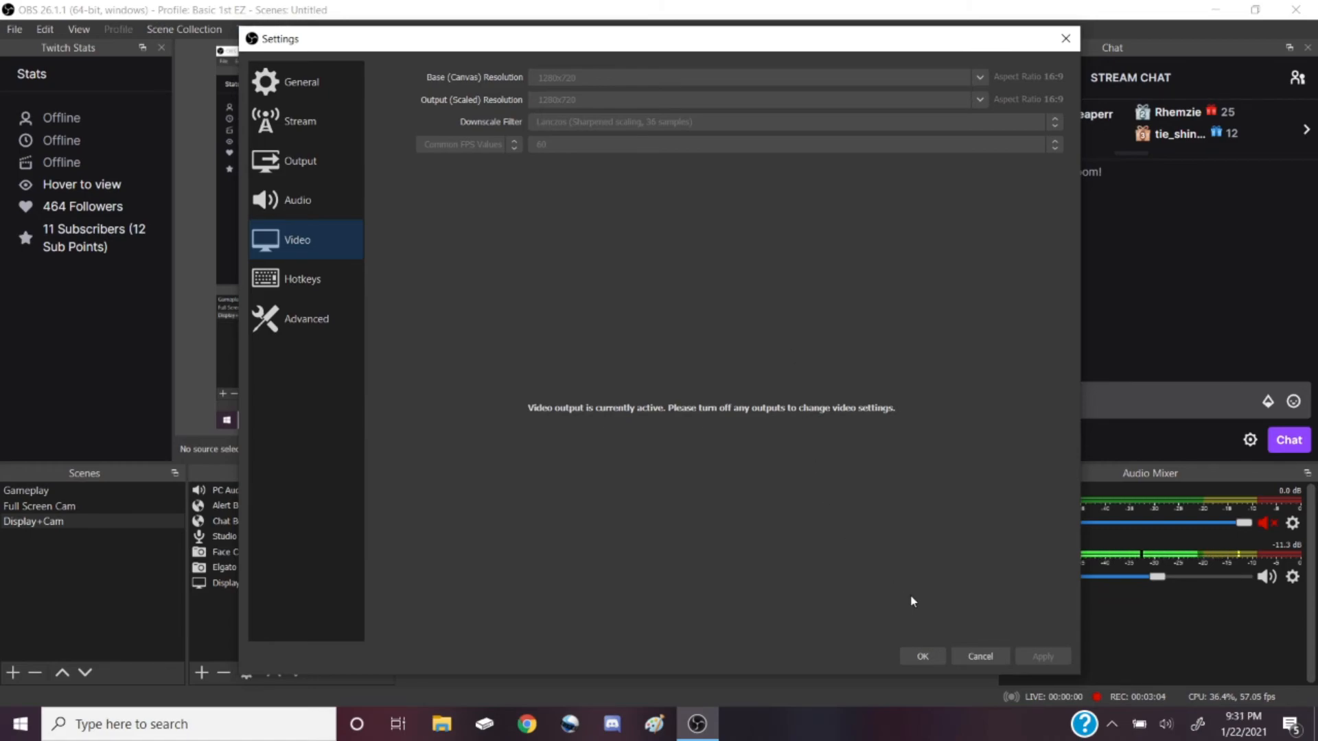
mouse_move(933, 570)
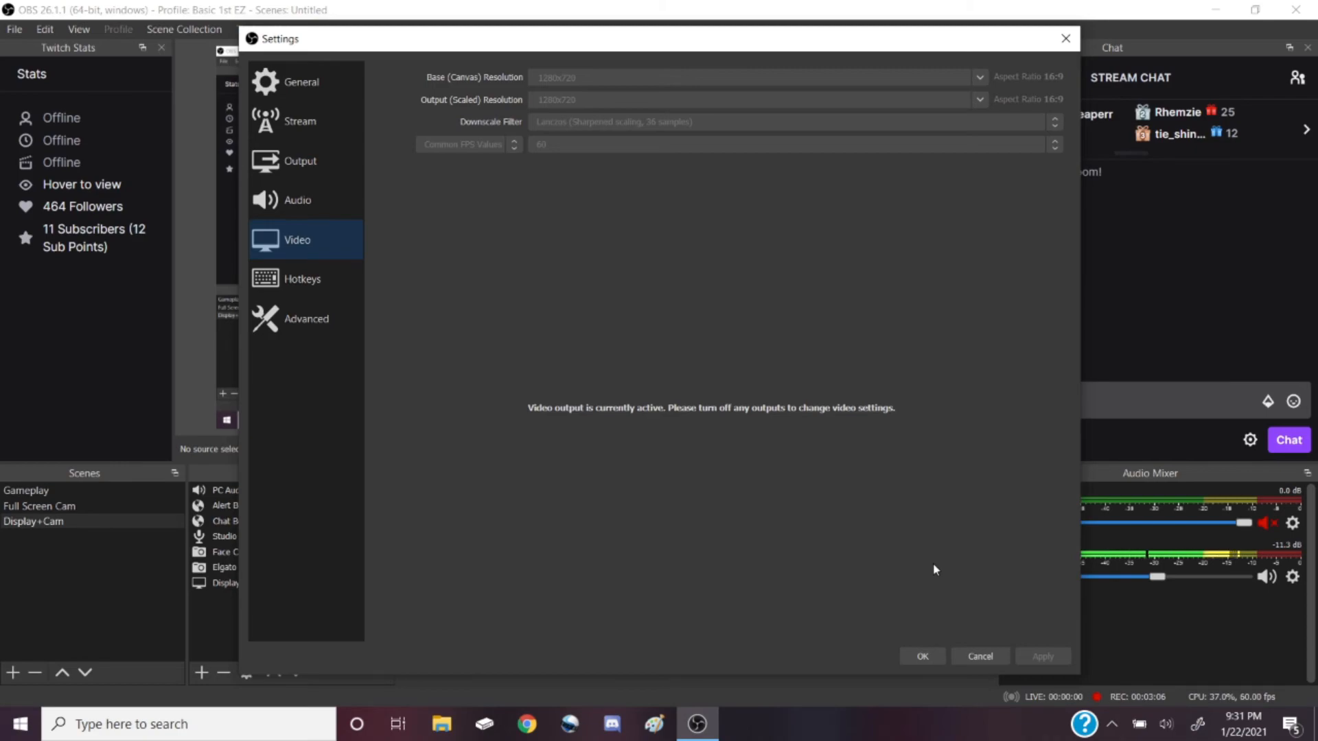
mouse_move(937, 627)
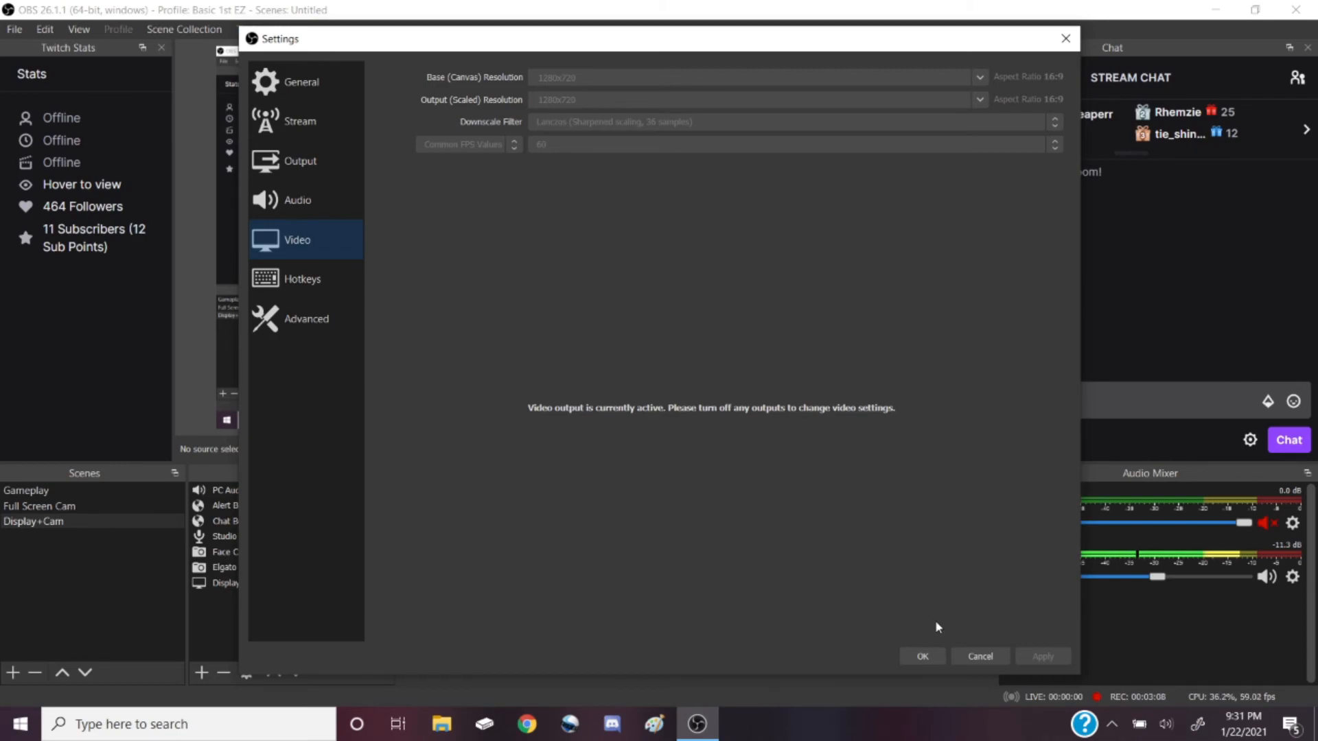